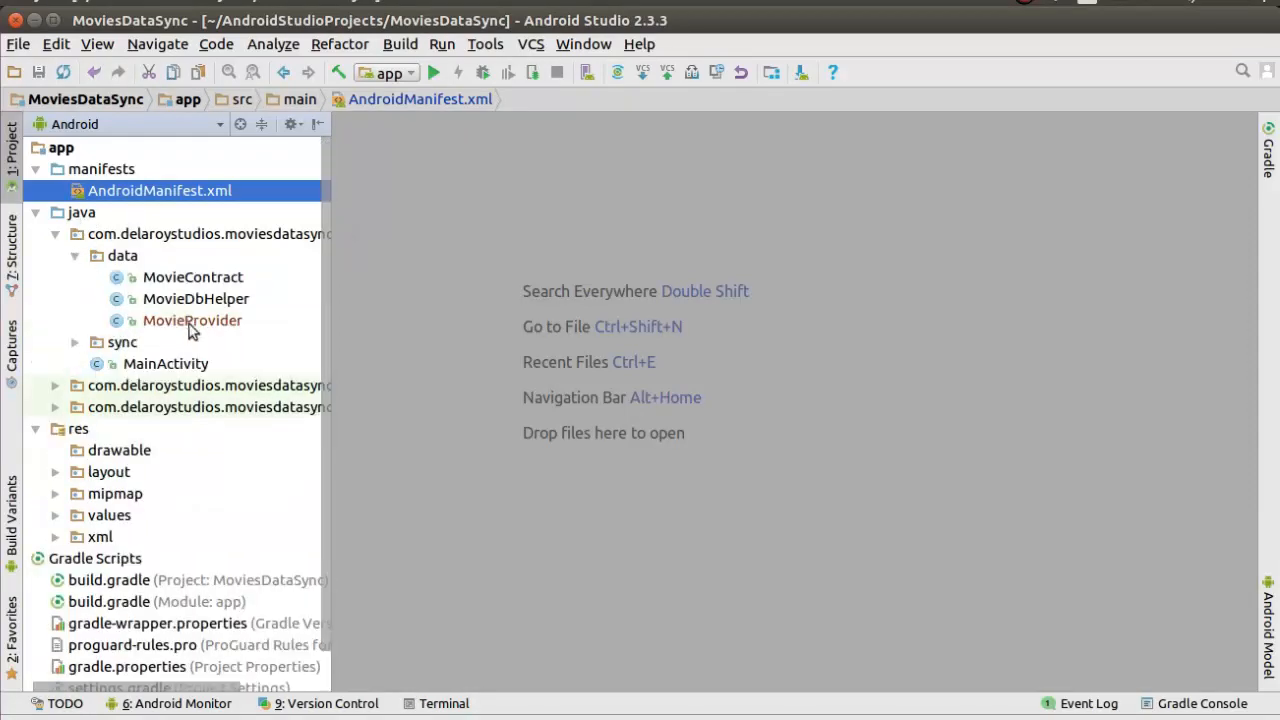
Step: Open MovieProvider.java from the data package to view its URI matcher codes
double_click(192, 320)
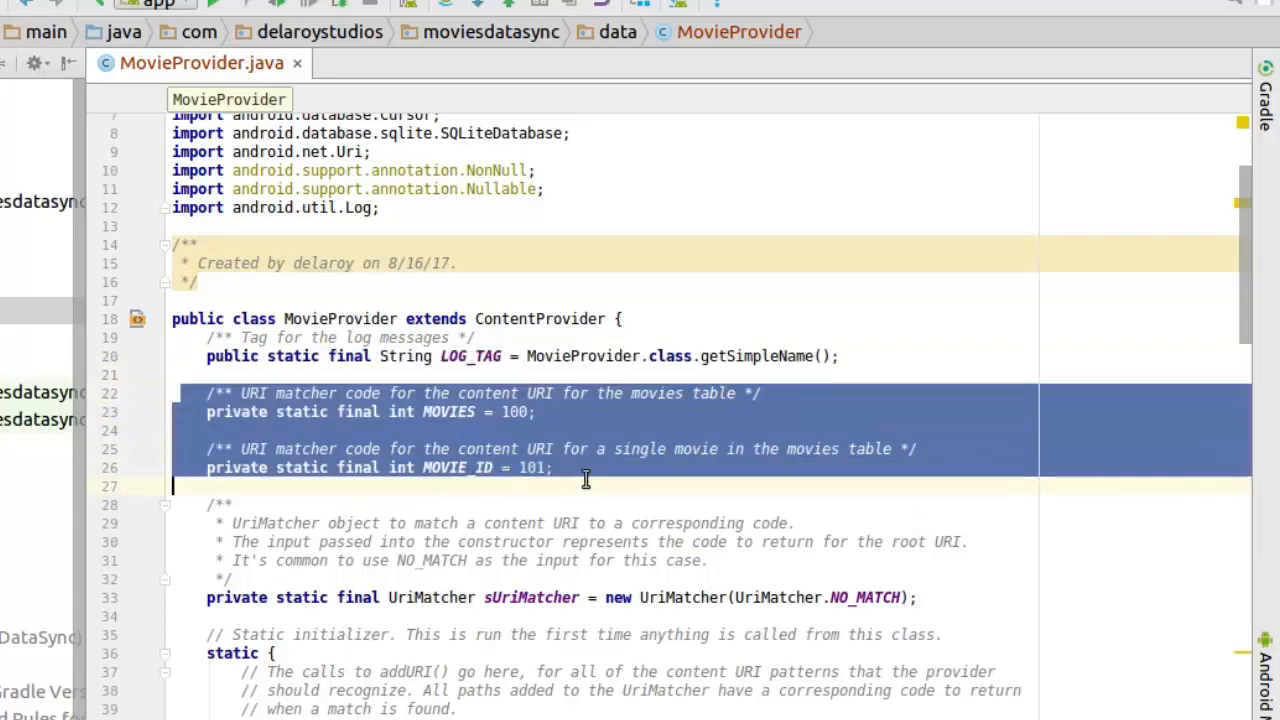
left_click(586, 485)
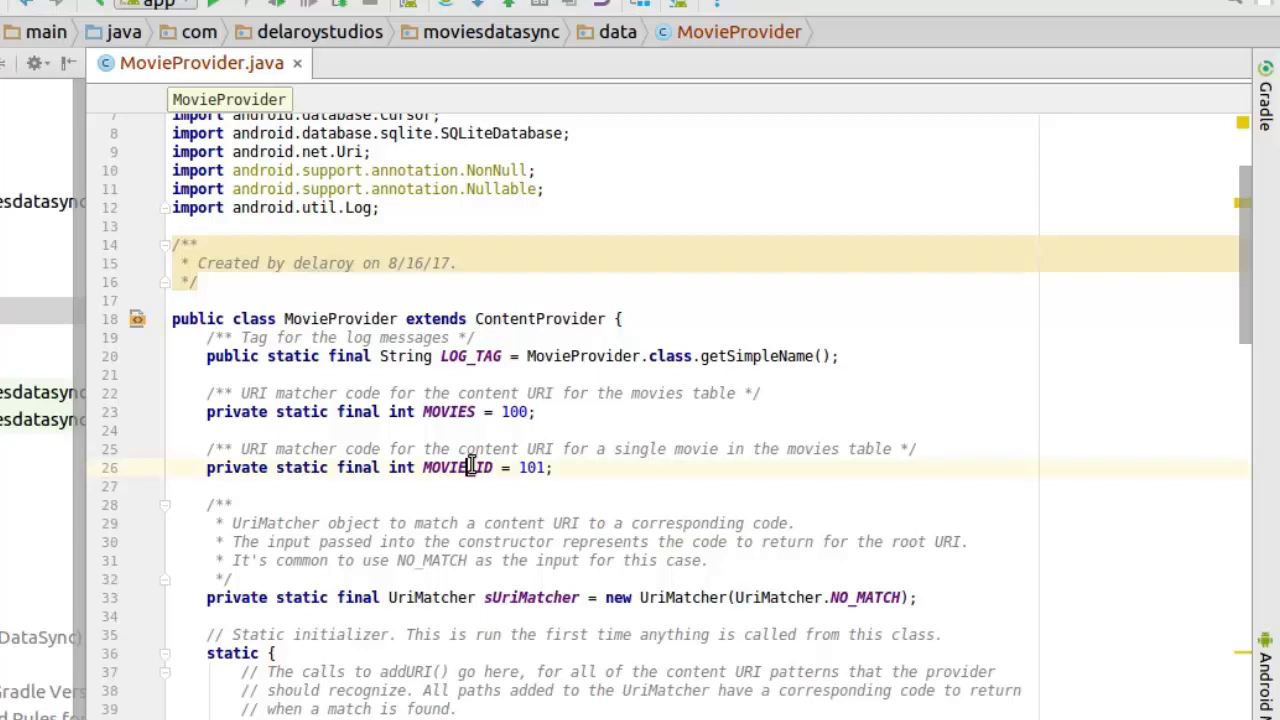
double_click(457, 467)
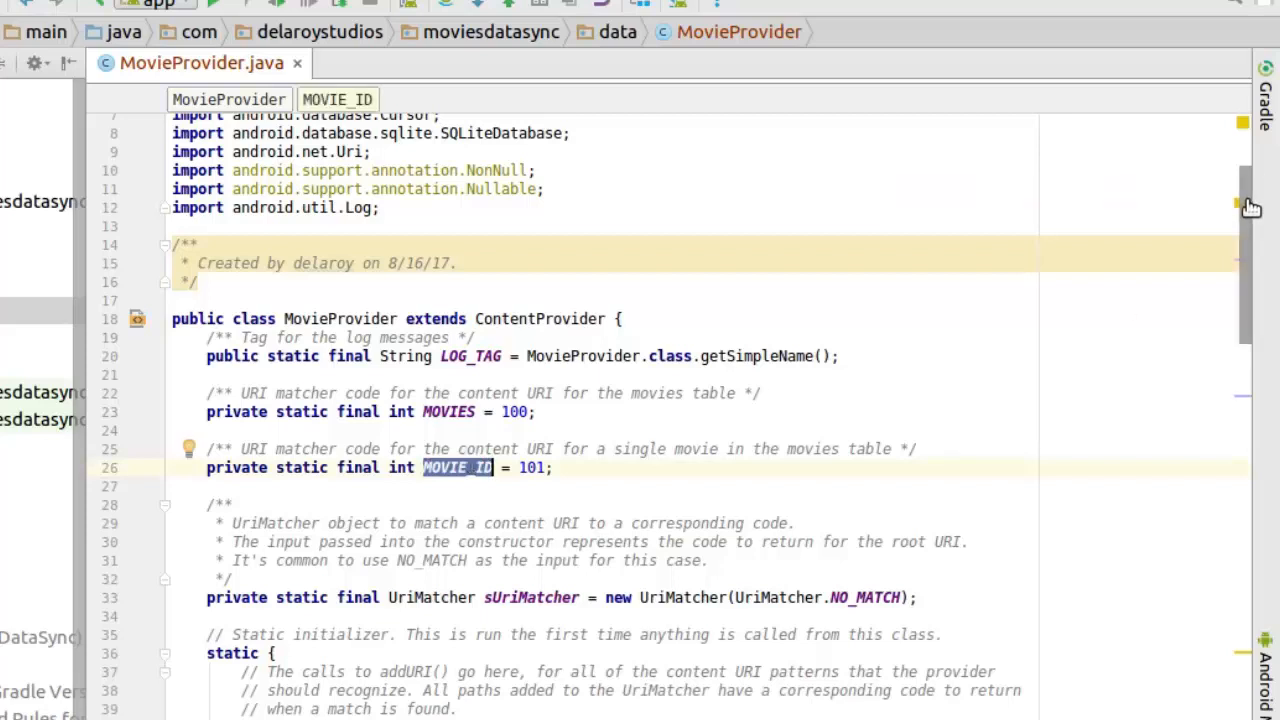
scroll("down", 3)
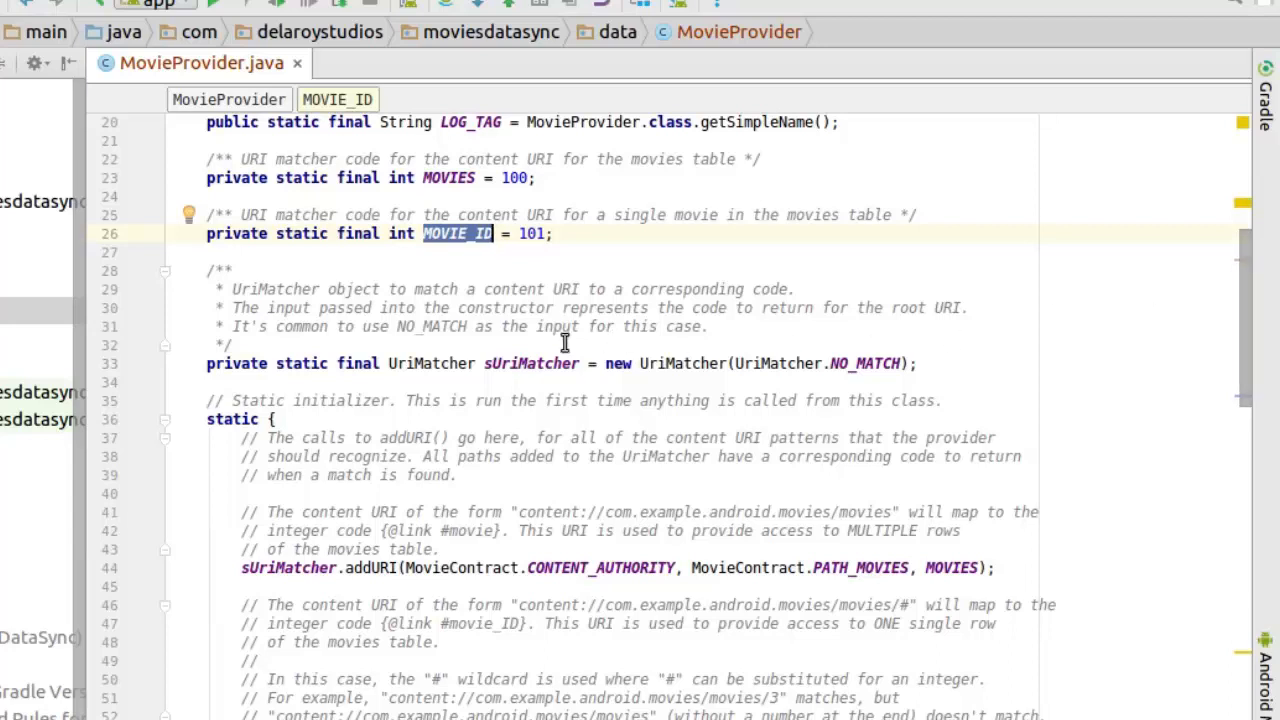
mouse_move(281, 370)
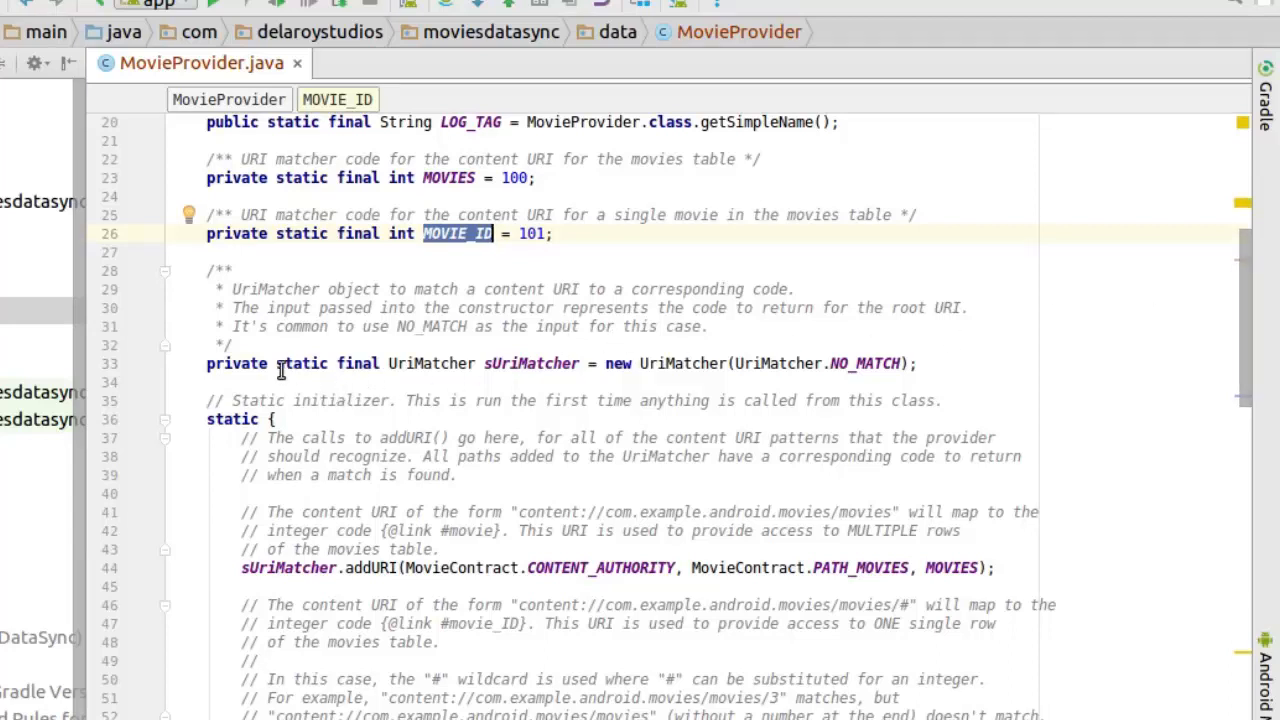
double_click(531, 363)
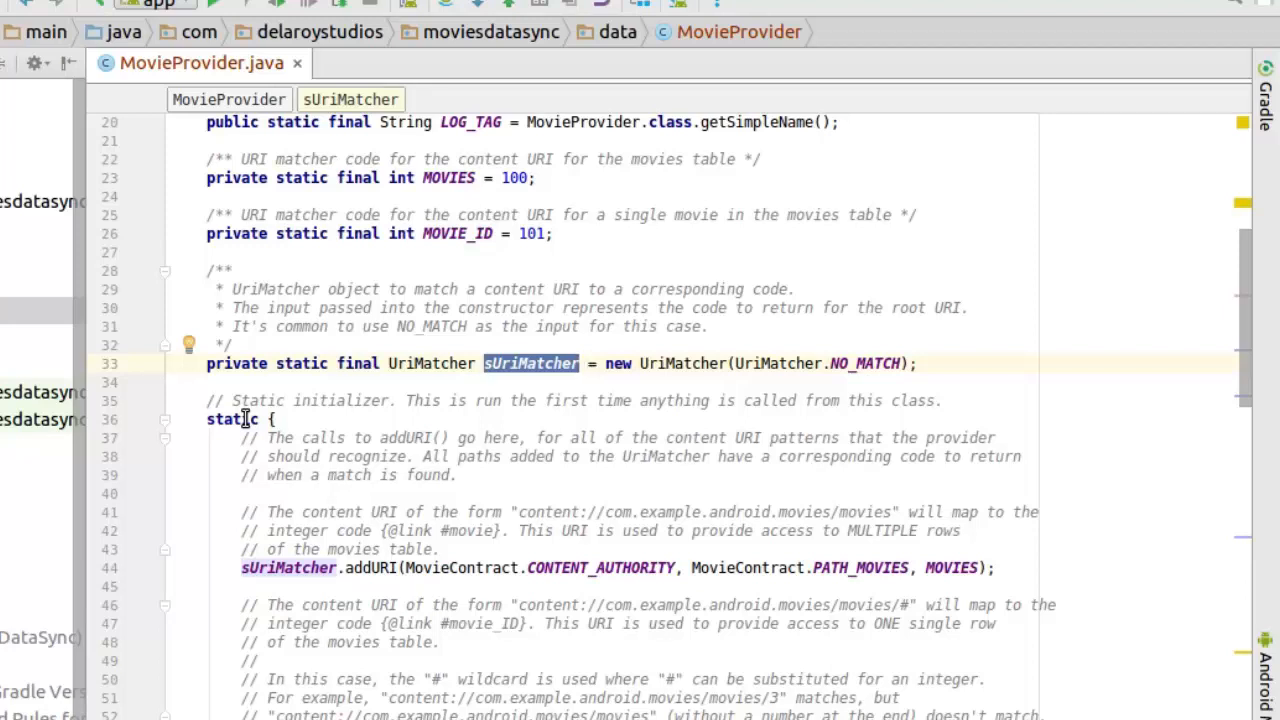
mouse_move(1240, 280)
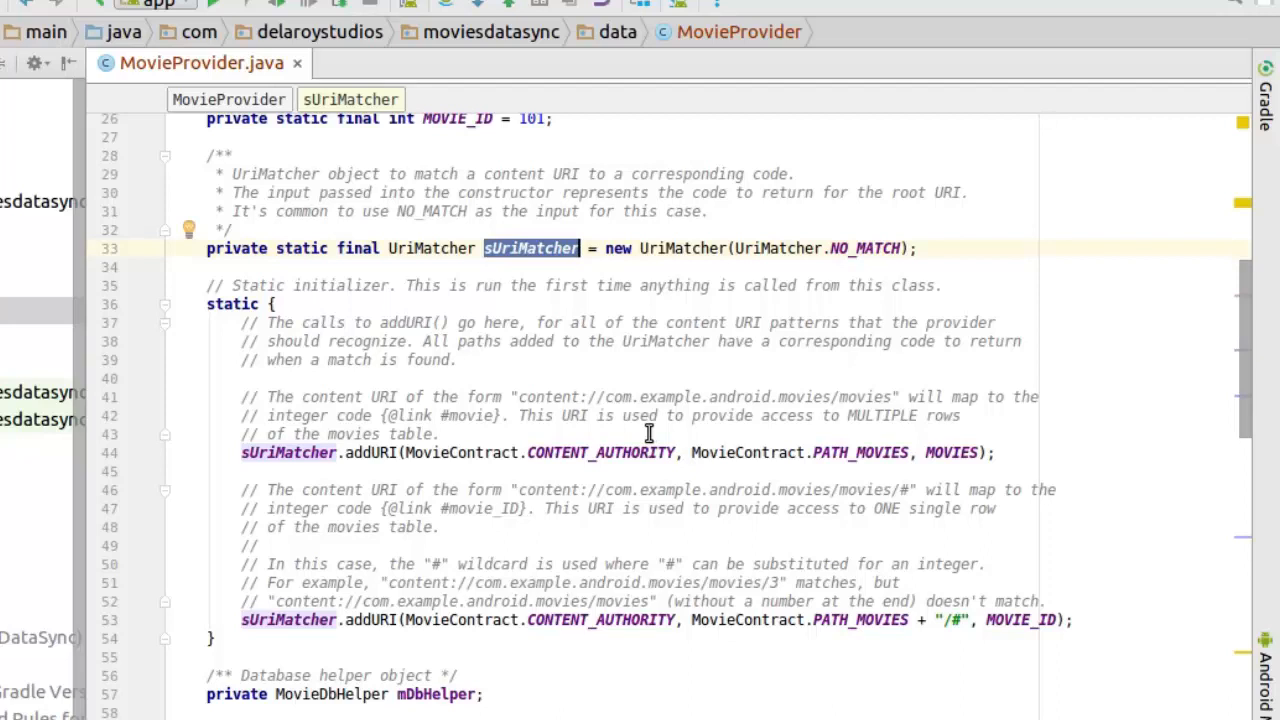
mouse_move(425, 450)
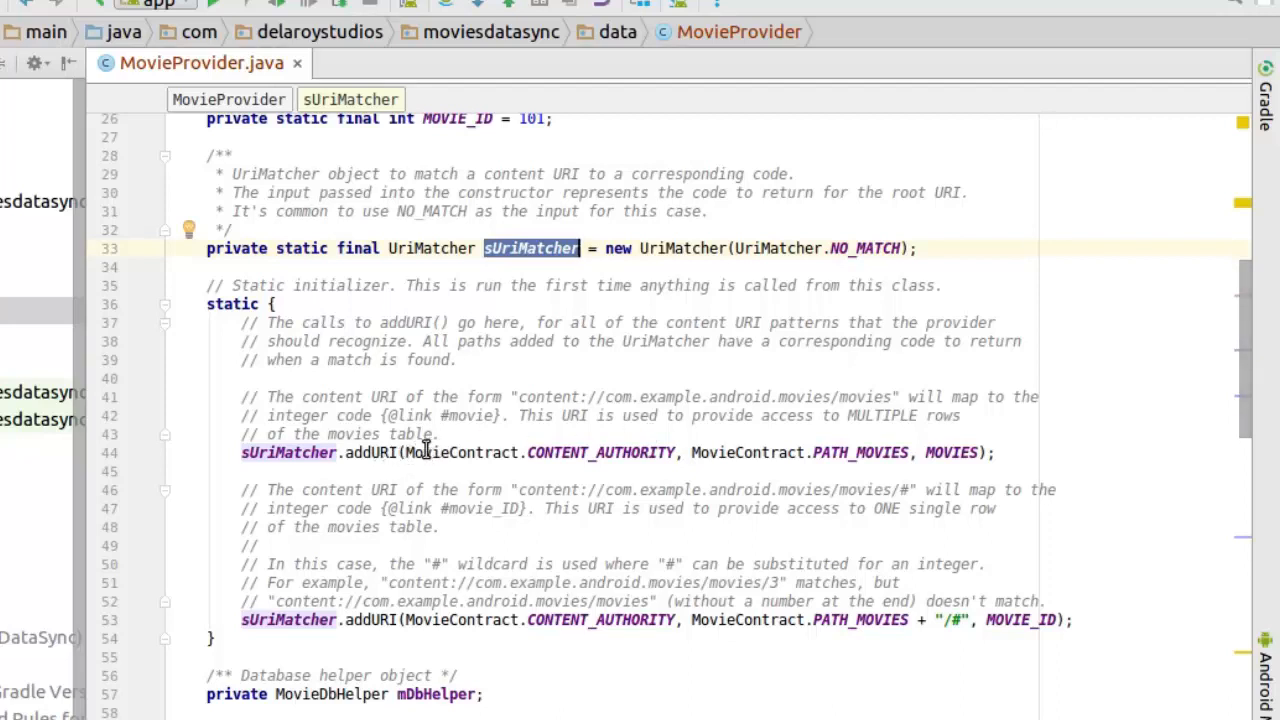
mouse_move(407, 463)
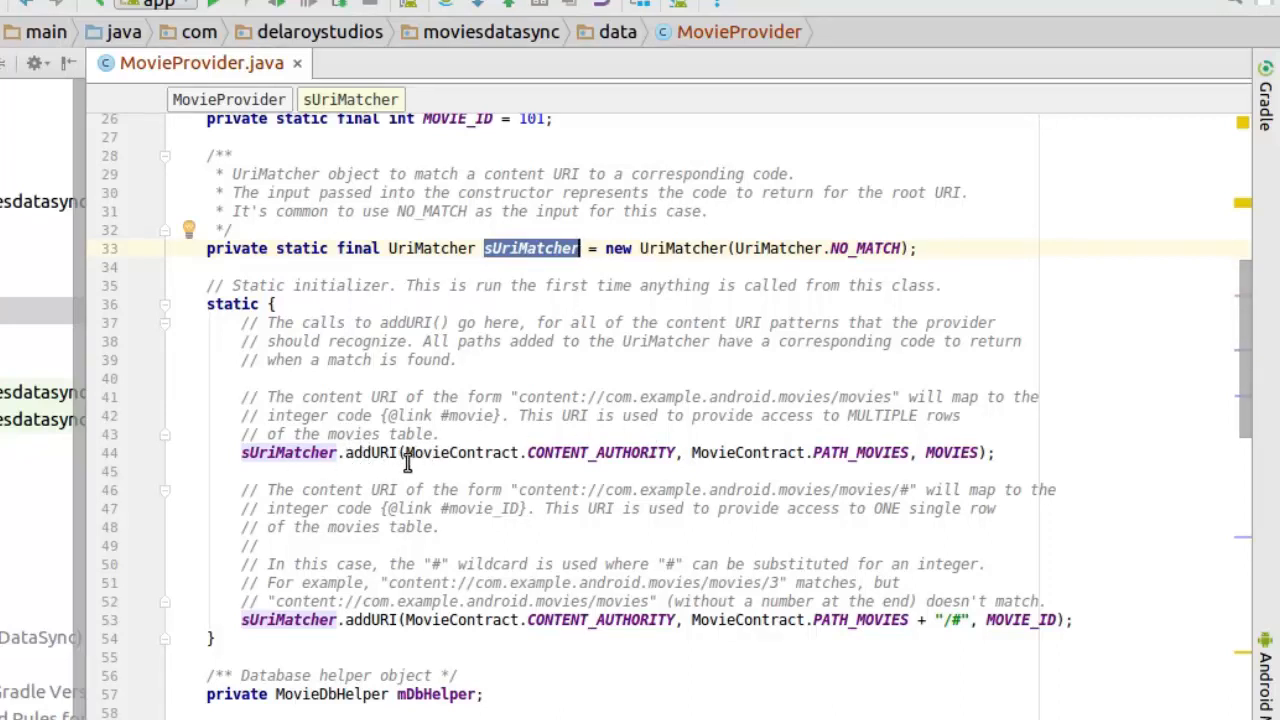
left_click(370, 452)
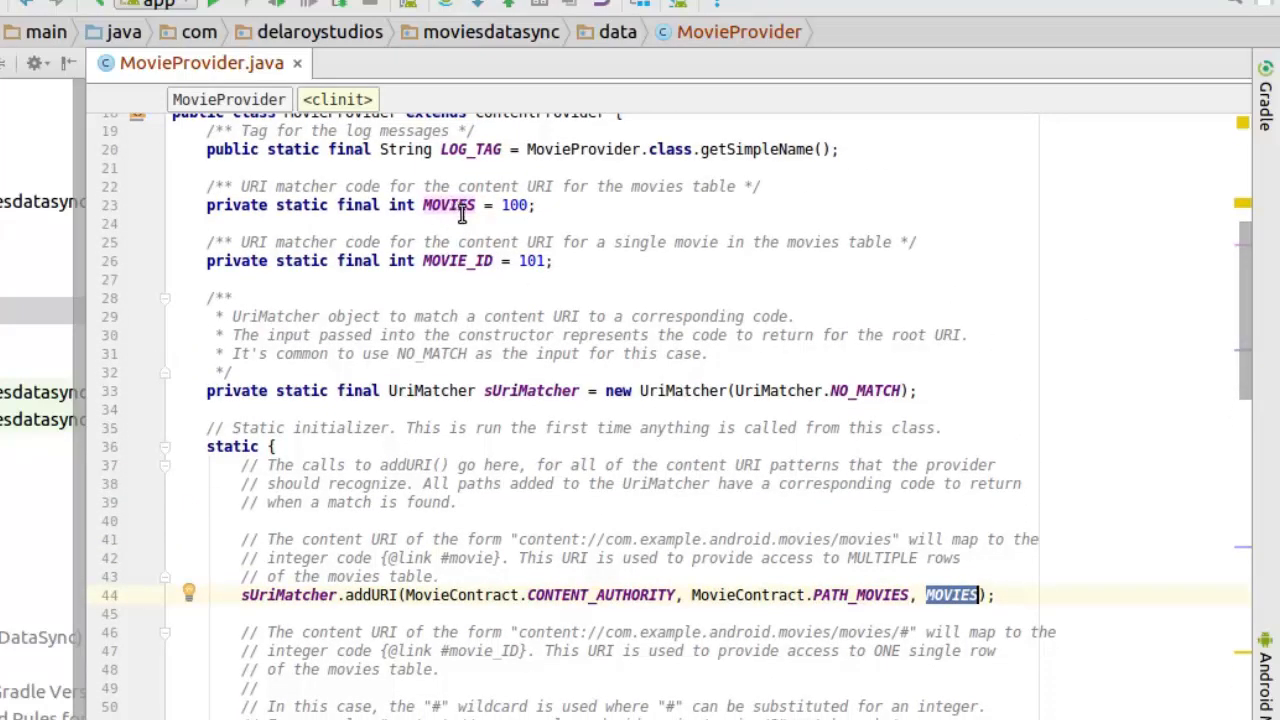
scroll("down", 3)
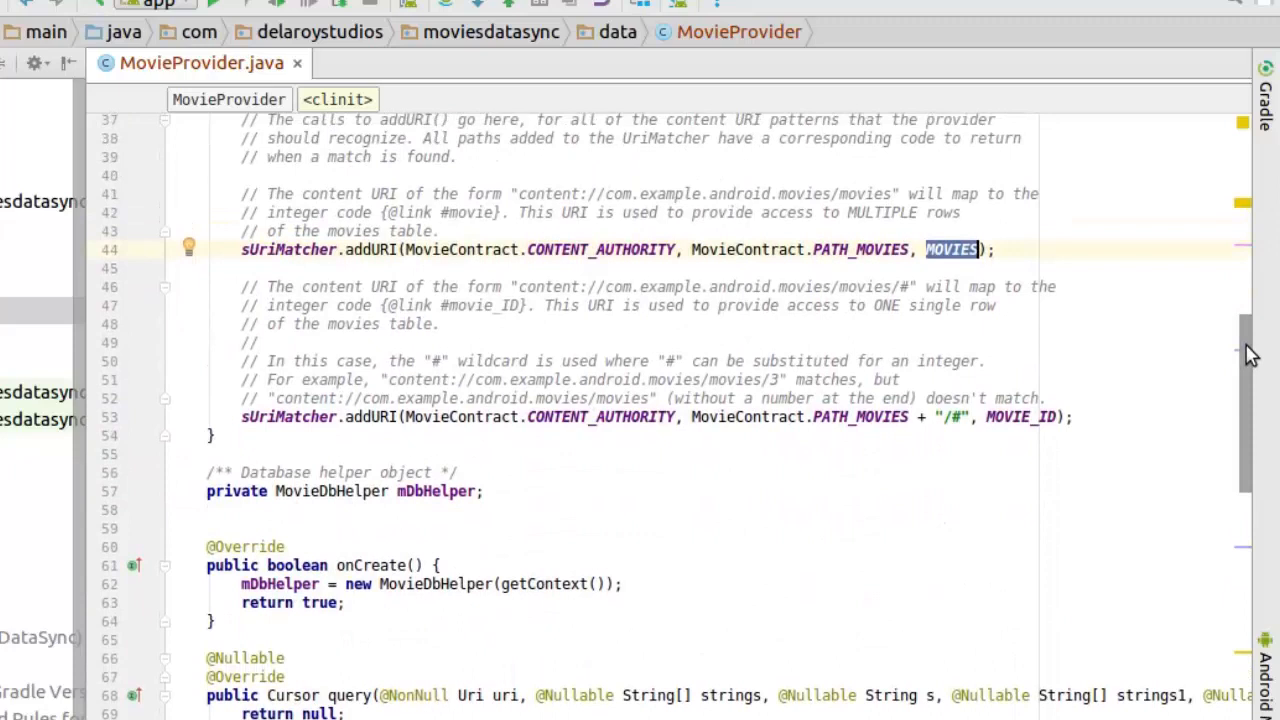
mouse_move(1020, 417)
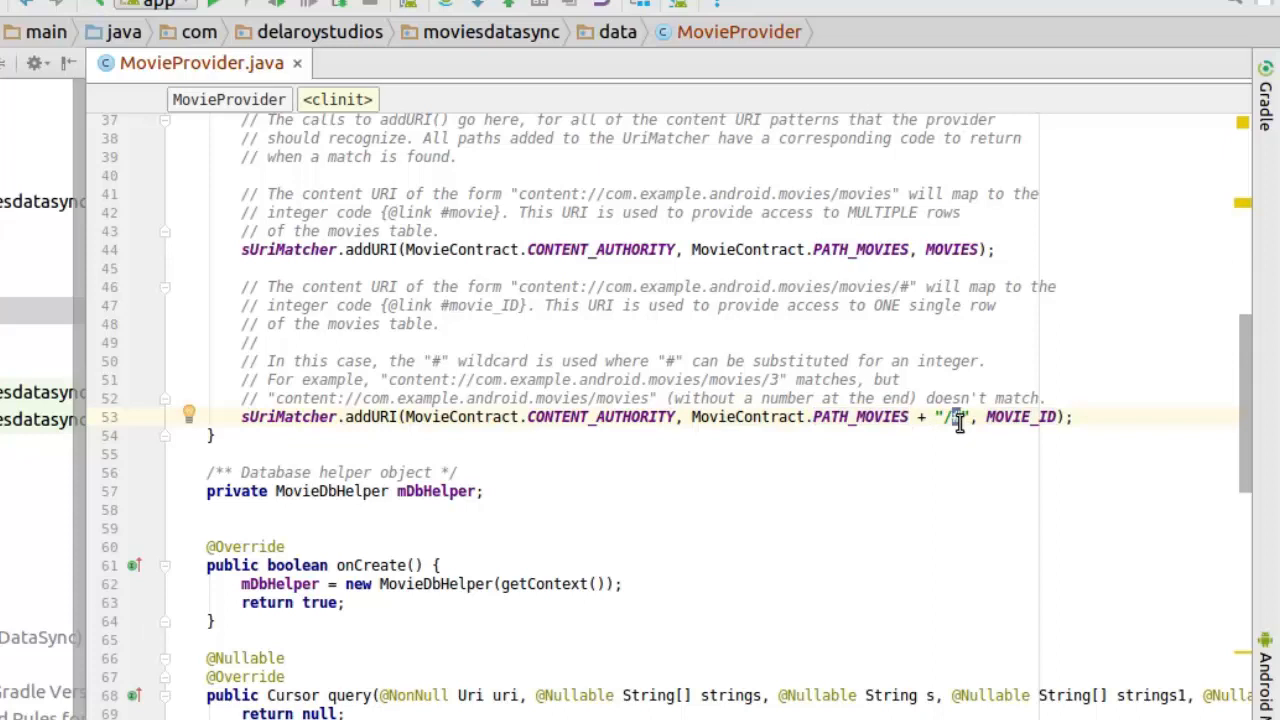
mouse_move(573, 463)
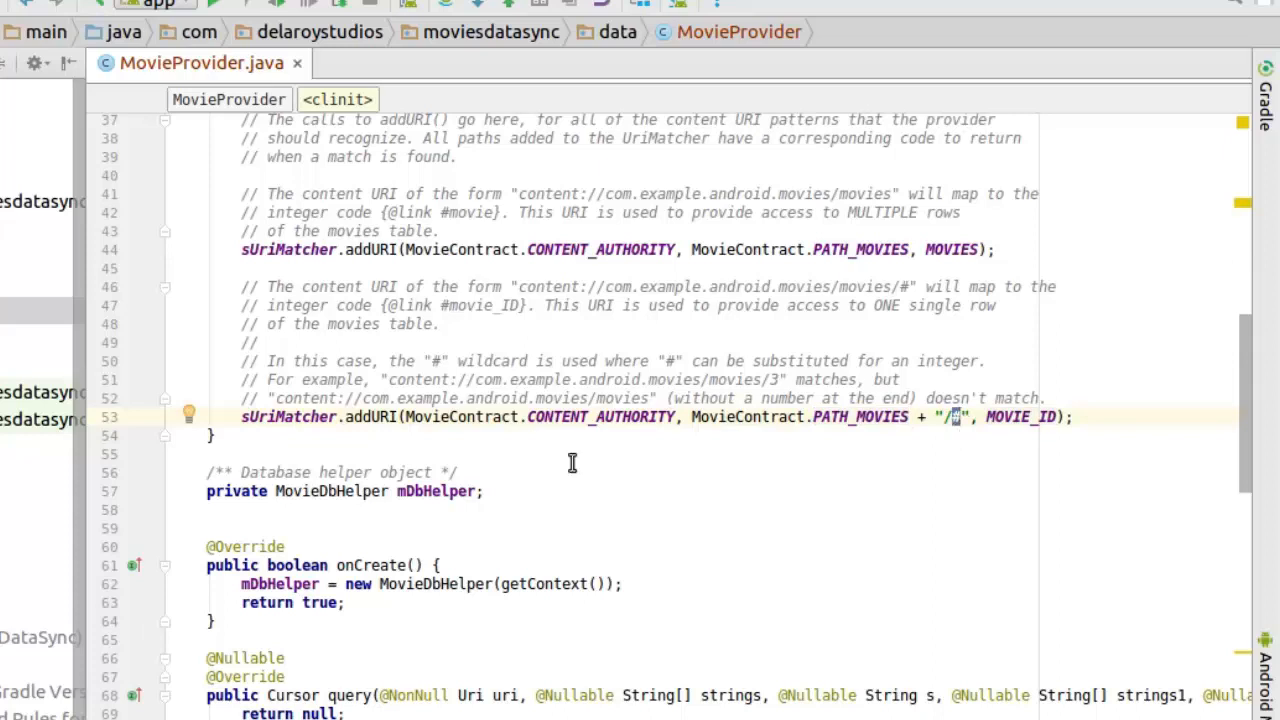
double_click(435, 491)
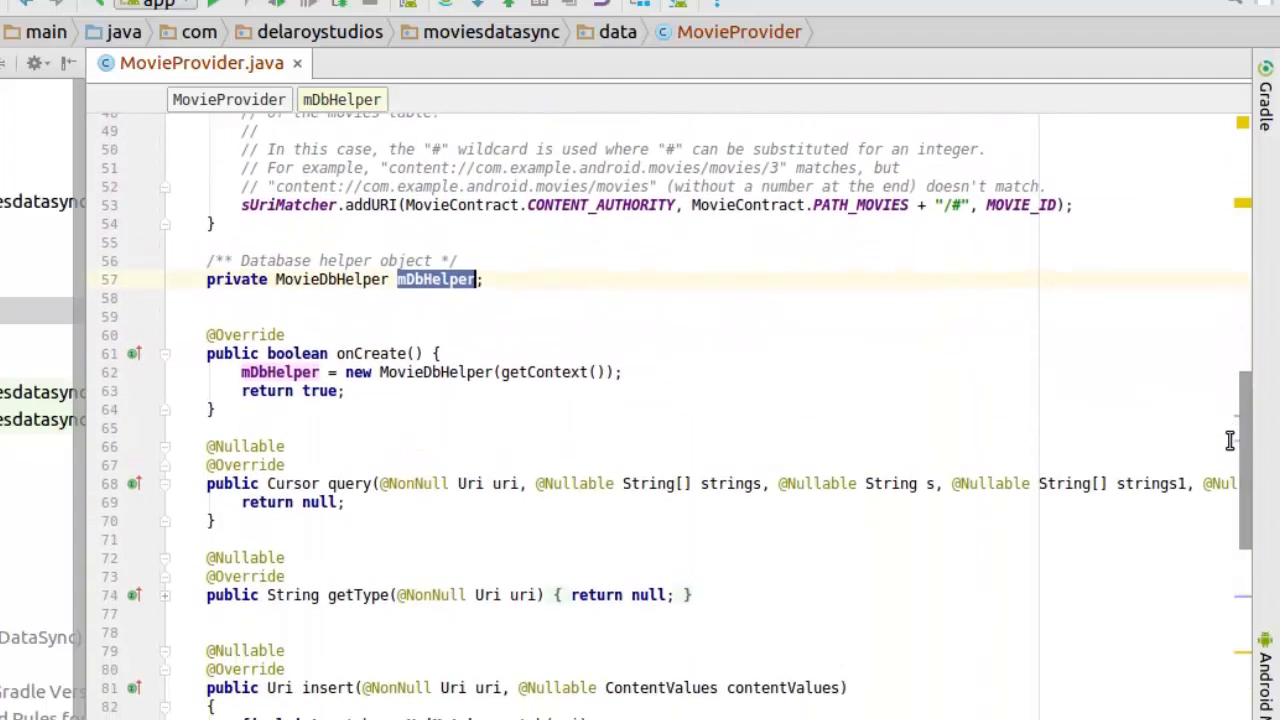
scroll("down", 3)
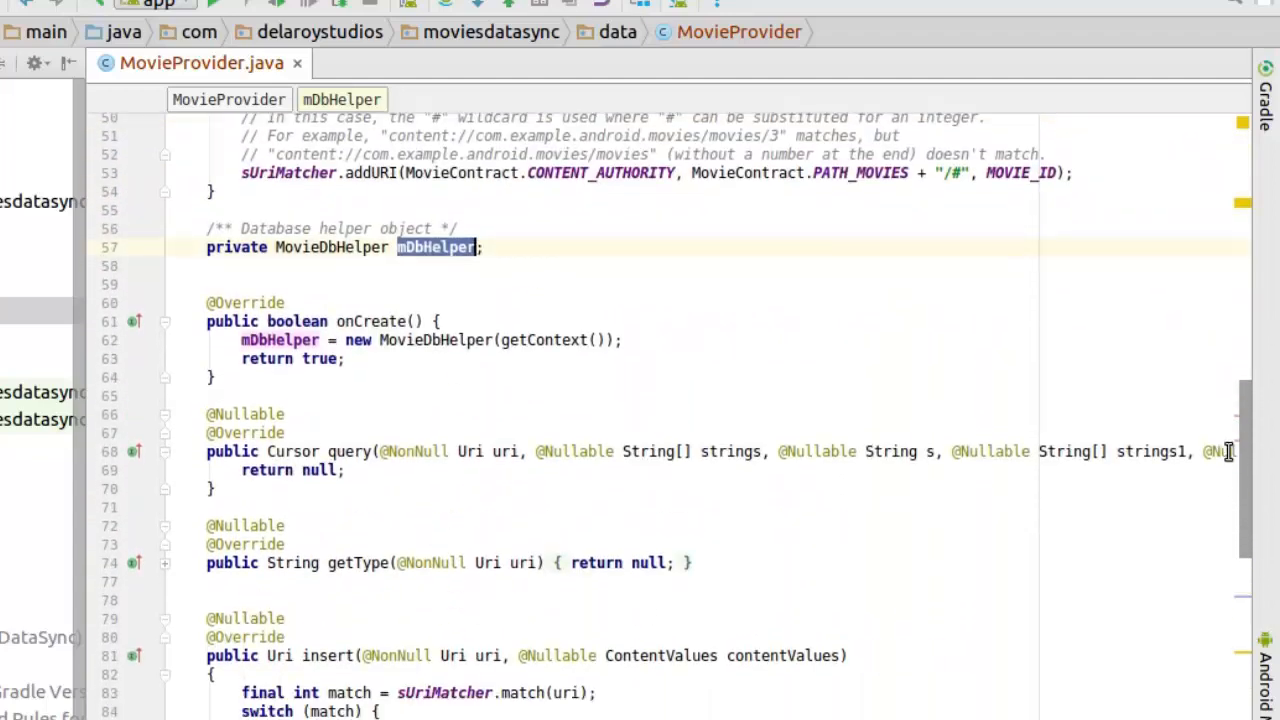
scroll("down", 3)
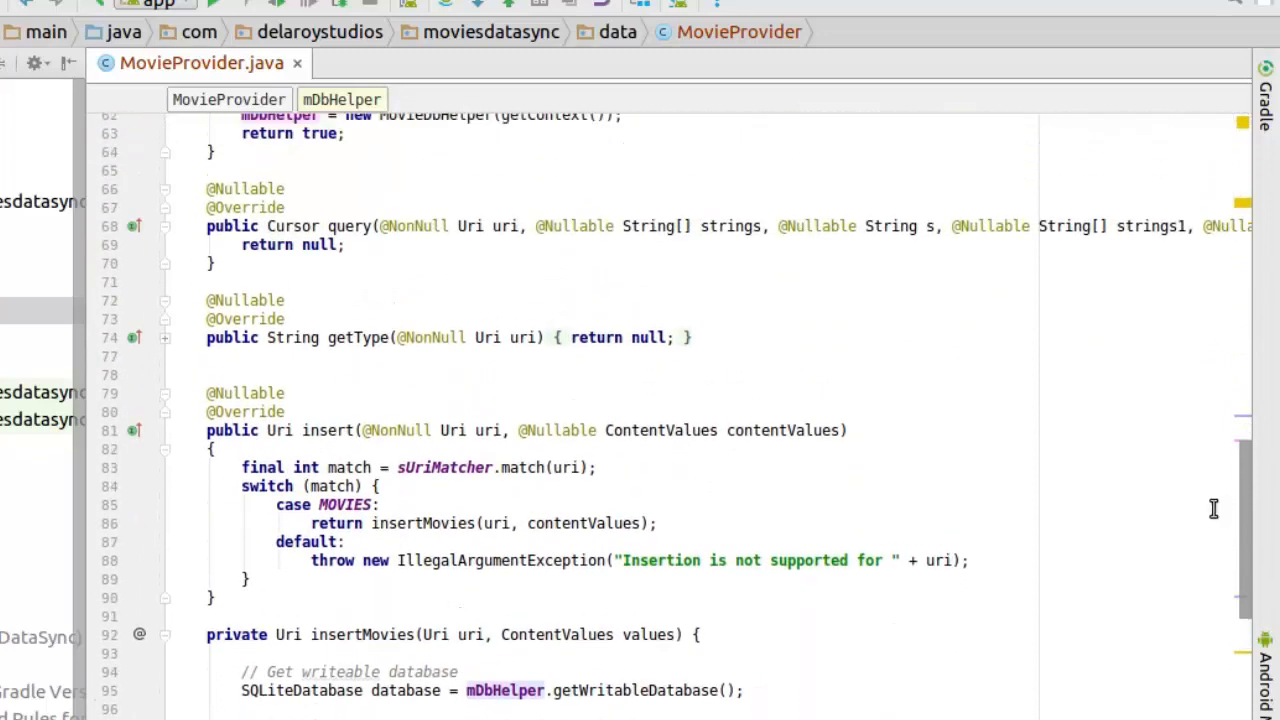
double_click(350, 225)
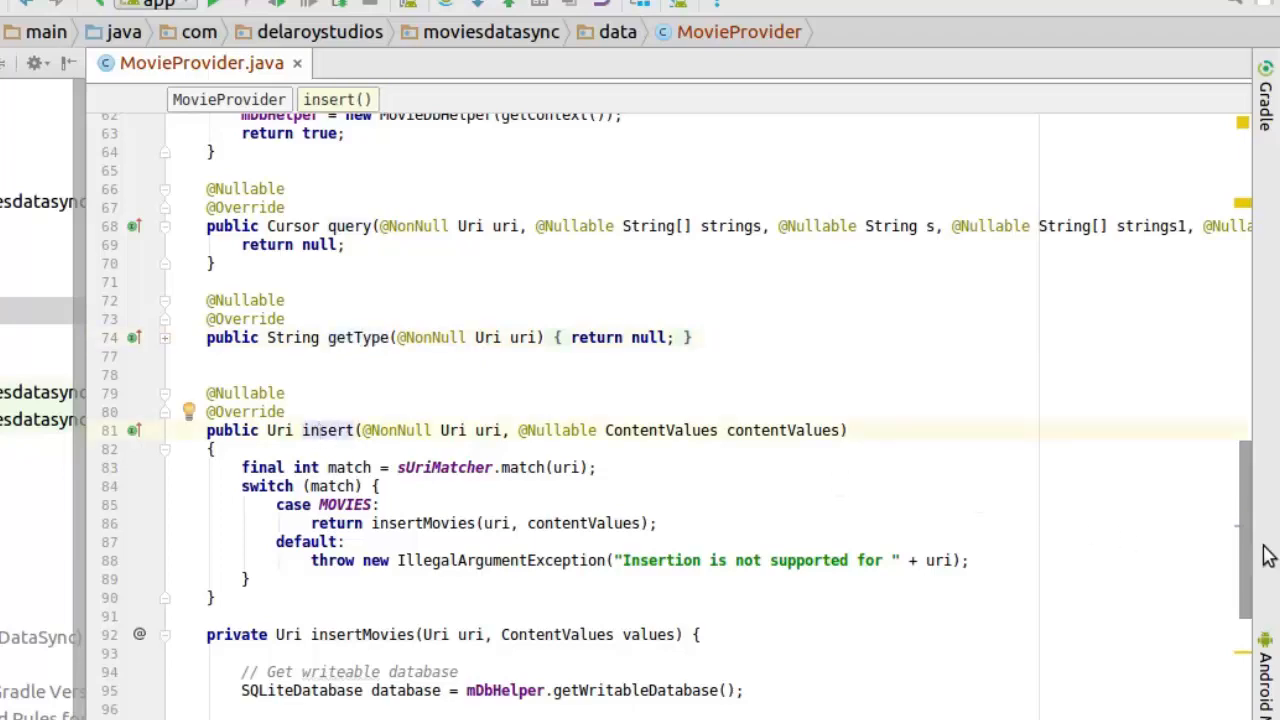
scroll("down", 3)
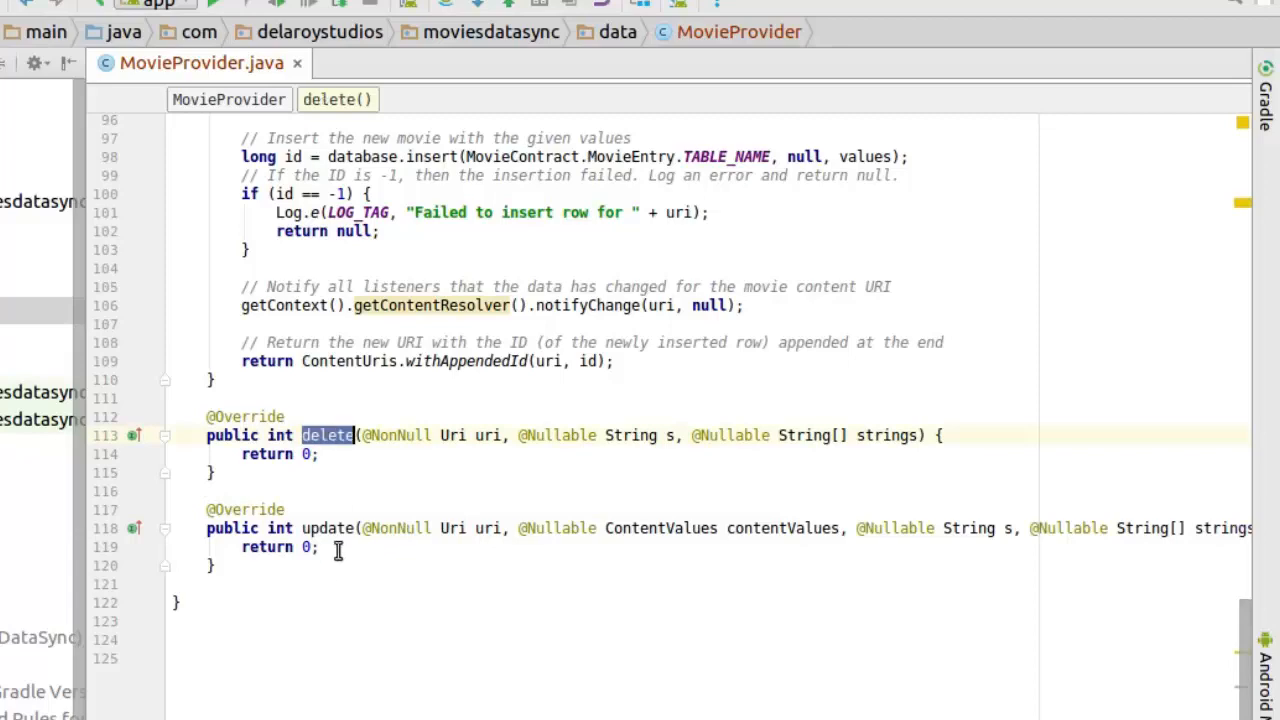
left_click(327, 528)
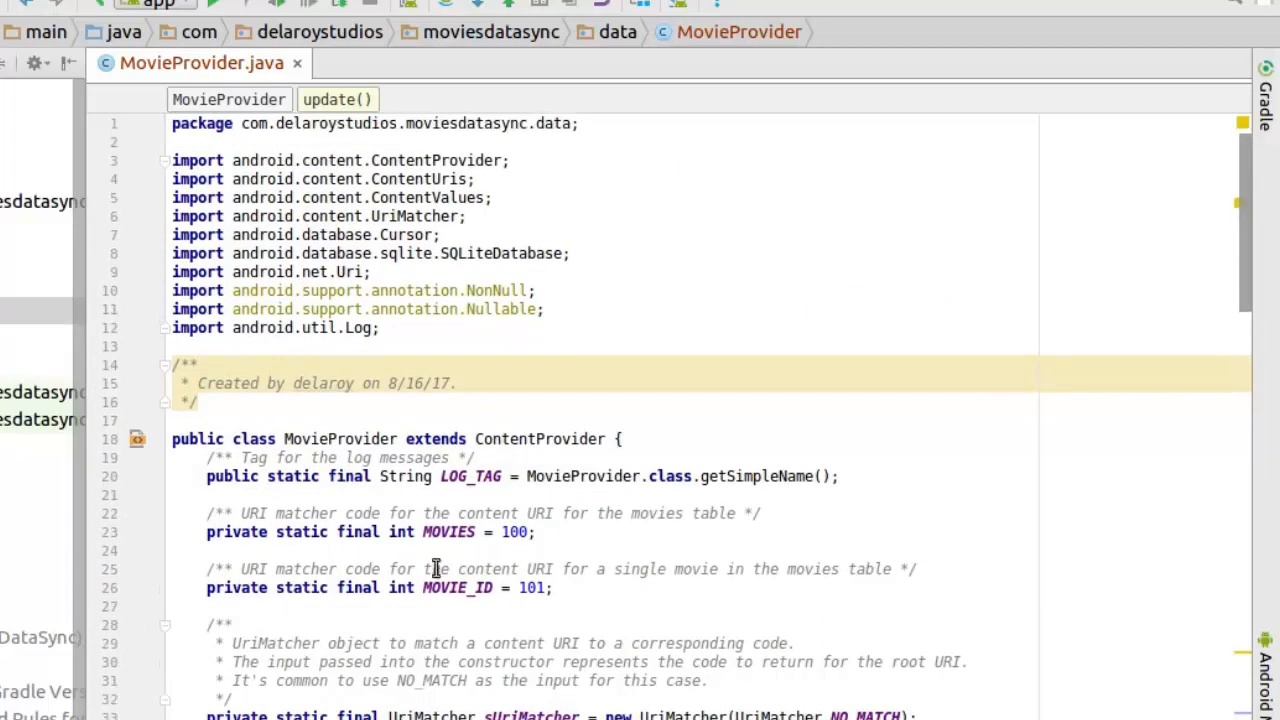
mouse_move(1227, 294)
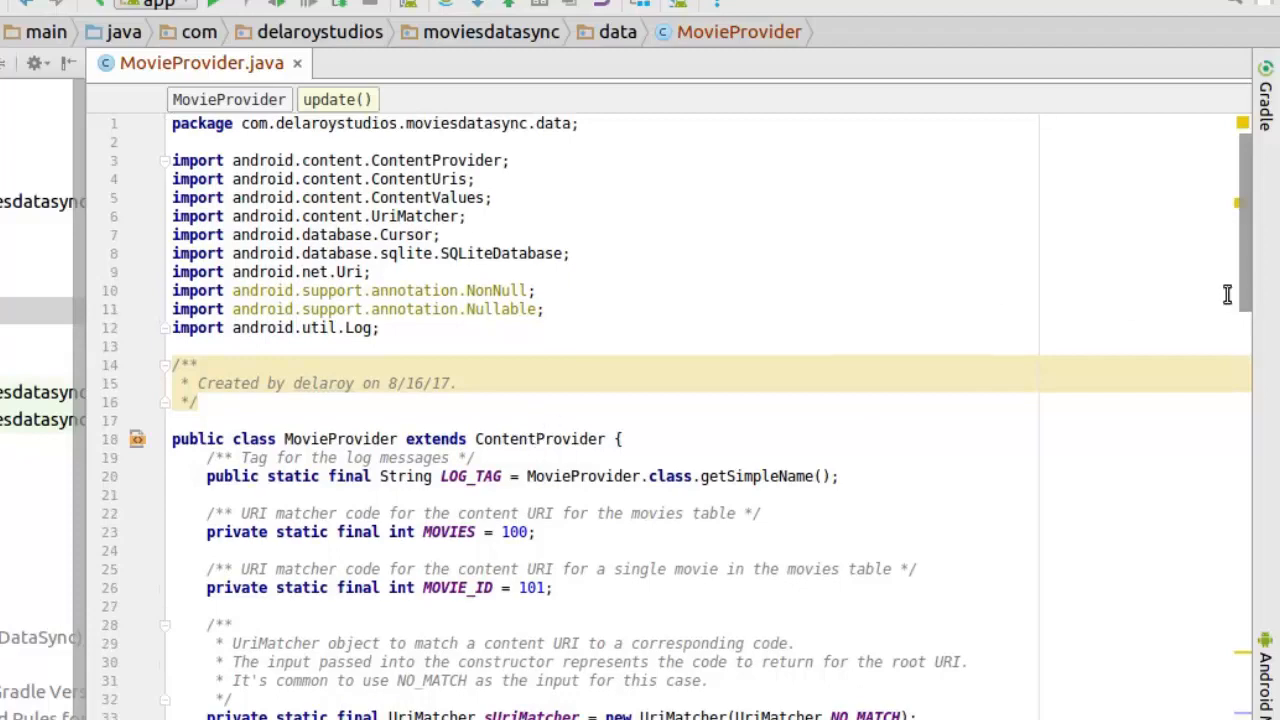
scroll("down", 3)
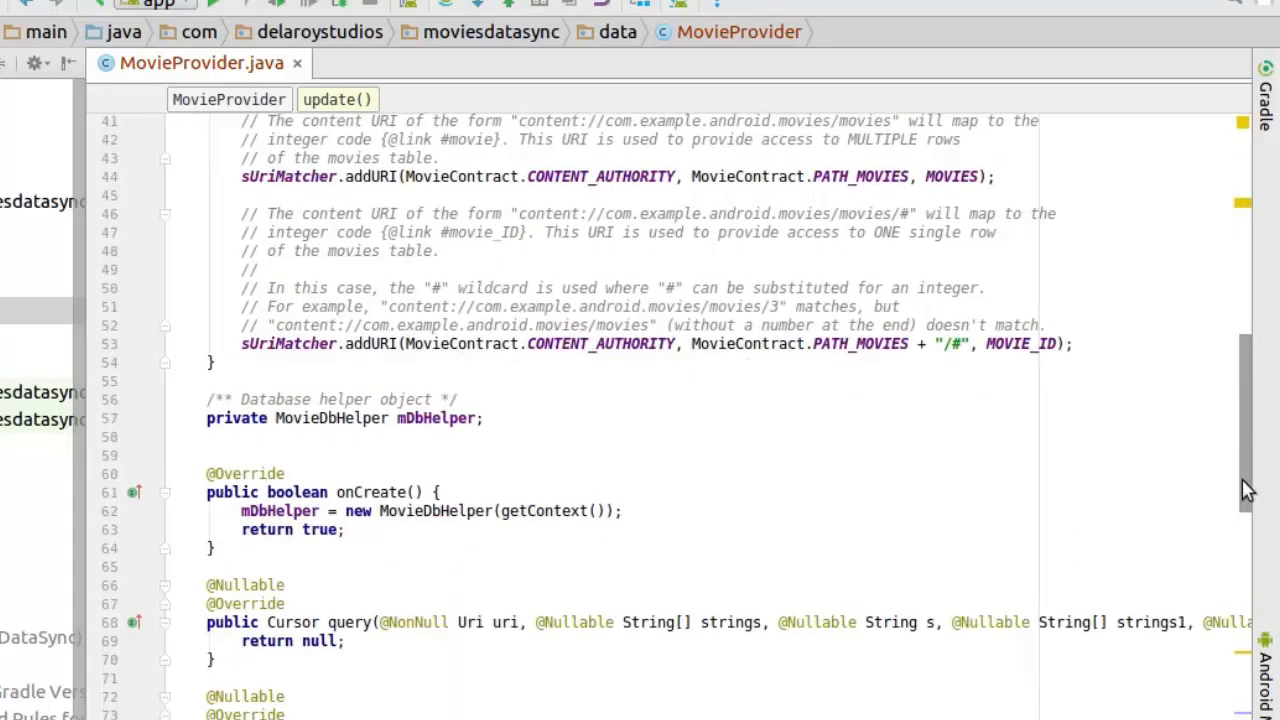
scroll("down", 3)
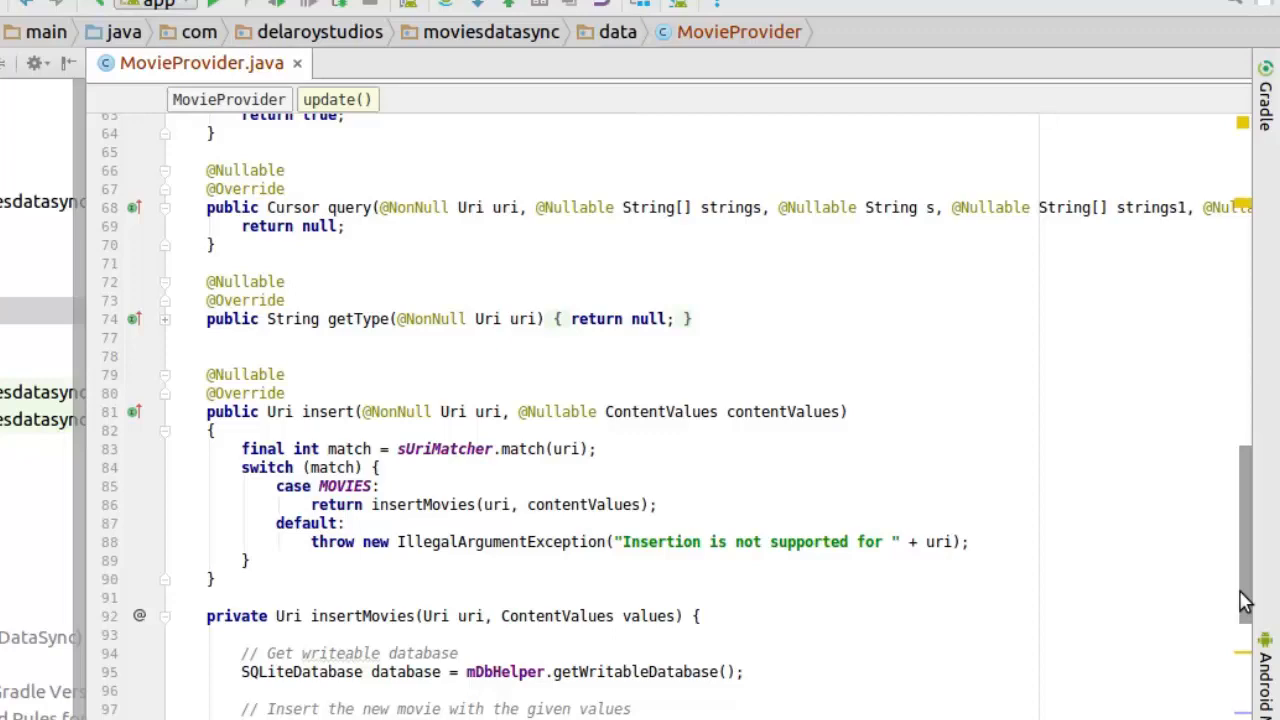
scroll("down", 3)
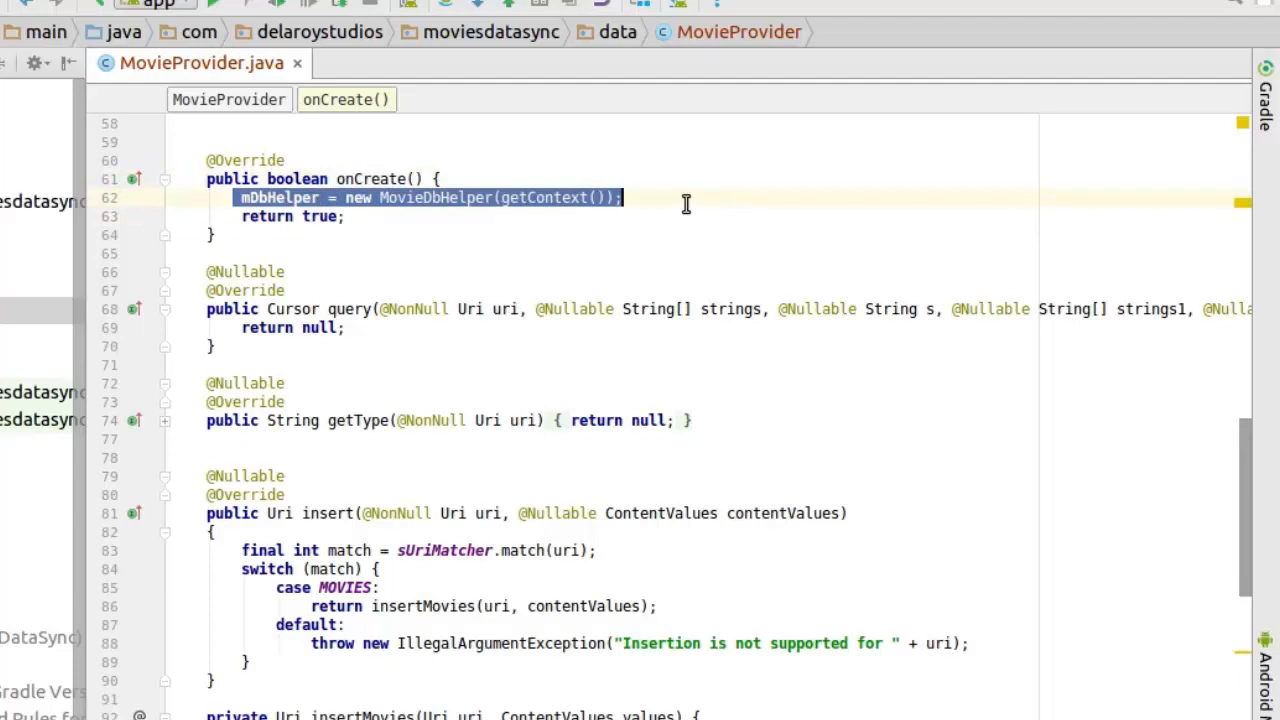
double_click(270, 197)
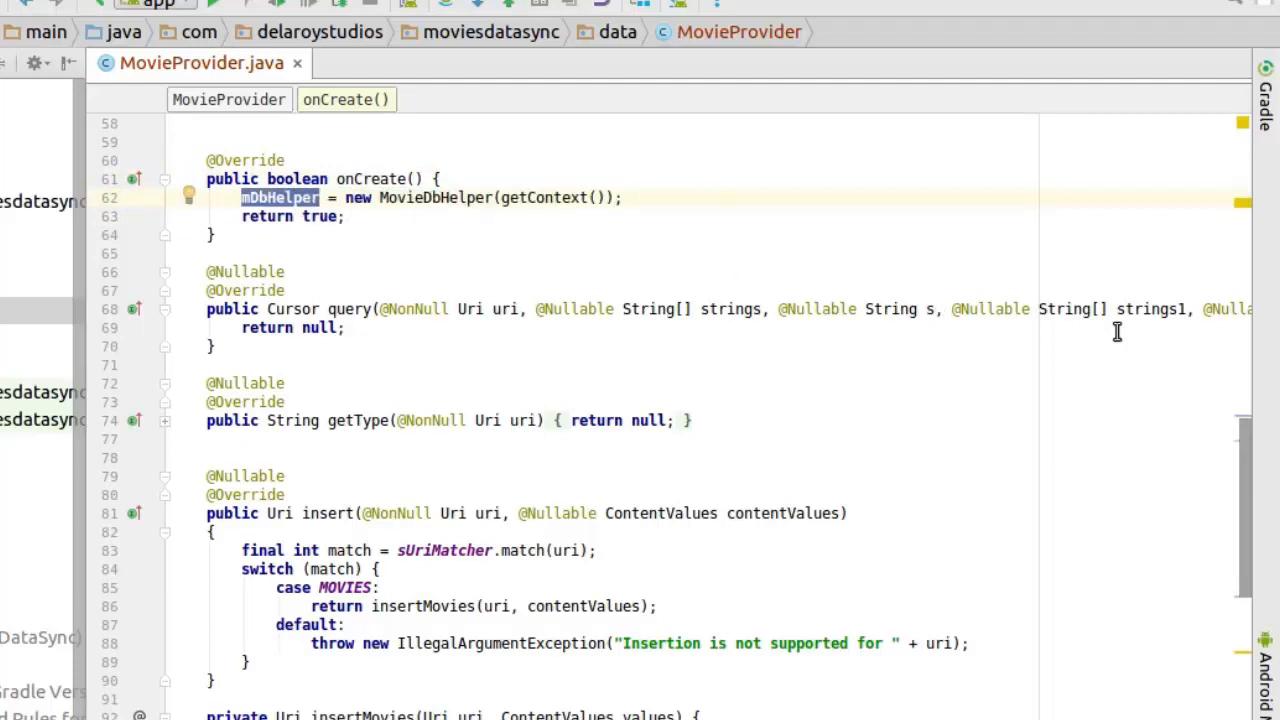
scroll("down", 3)
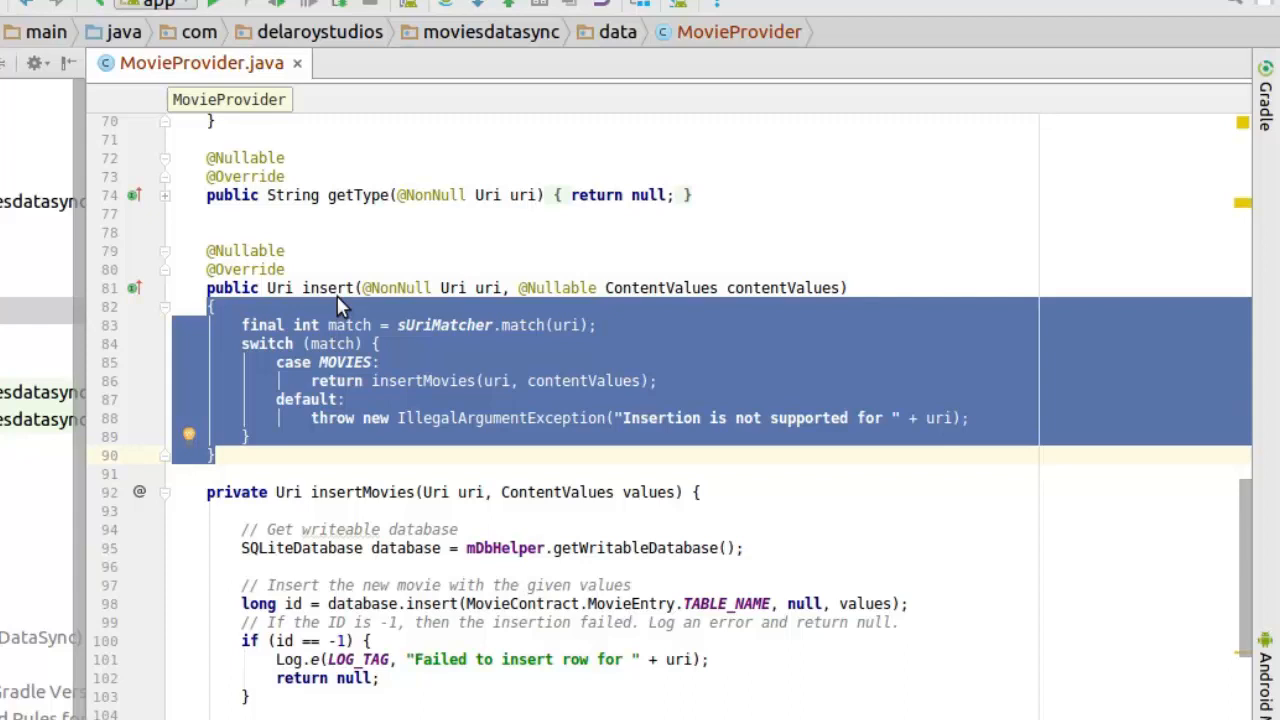
double_click(349, 325)
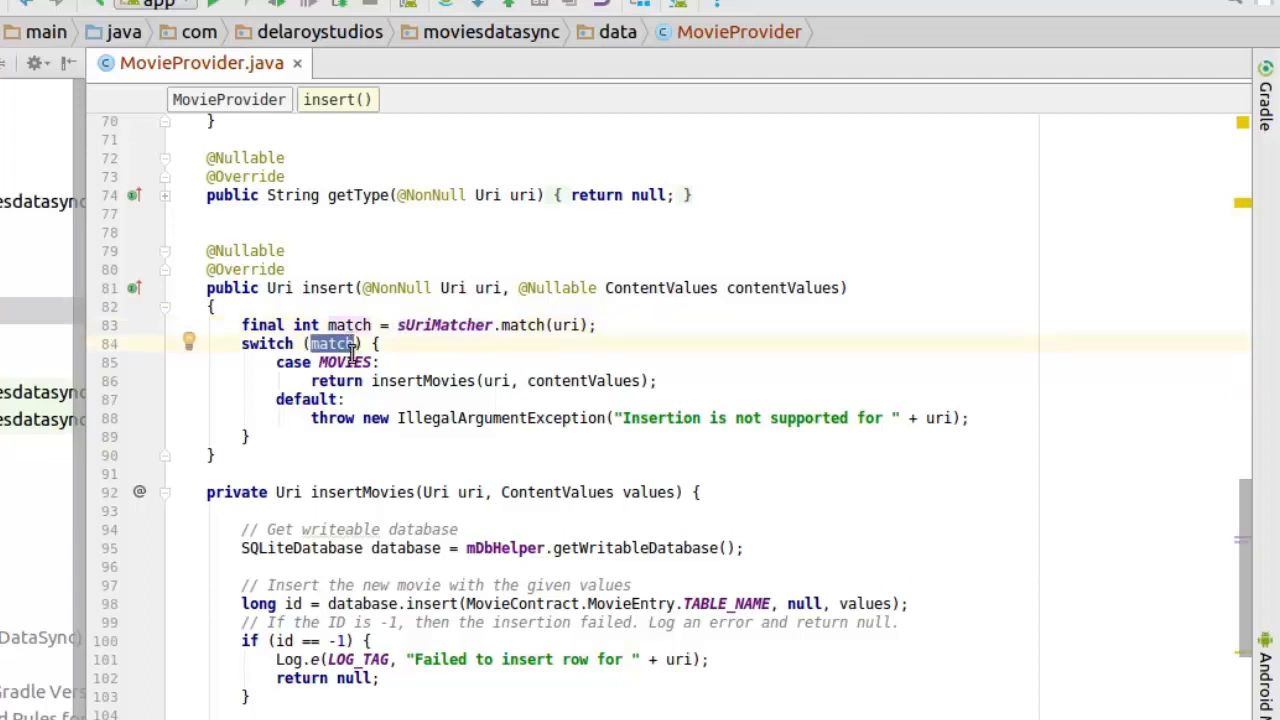
double_click(343, 362)
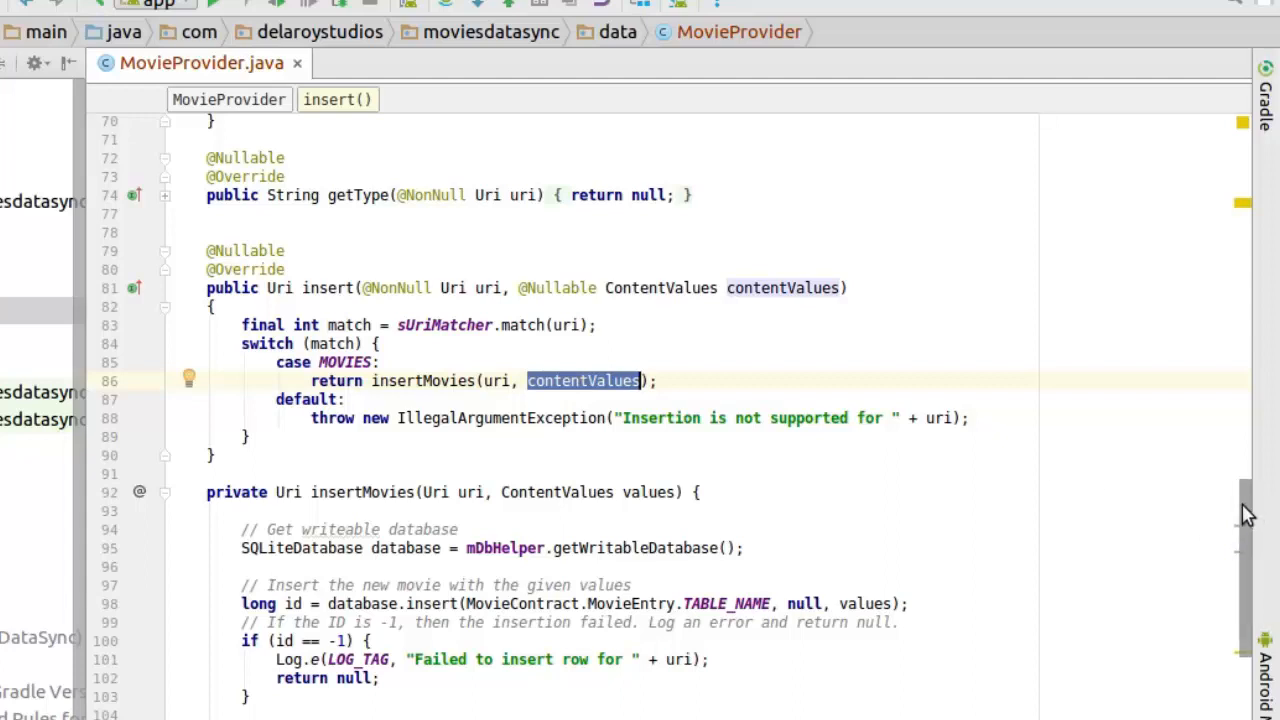
scroll("down", 3)
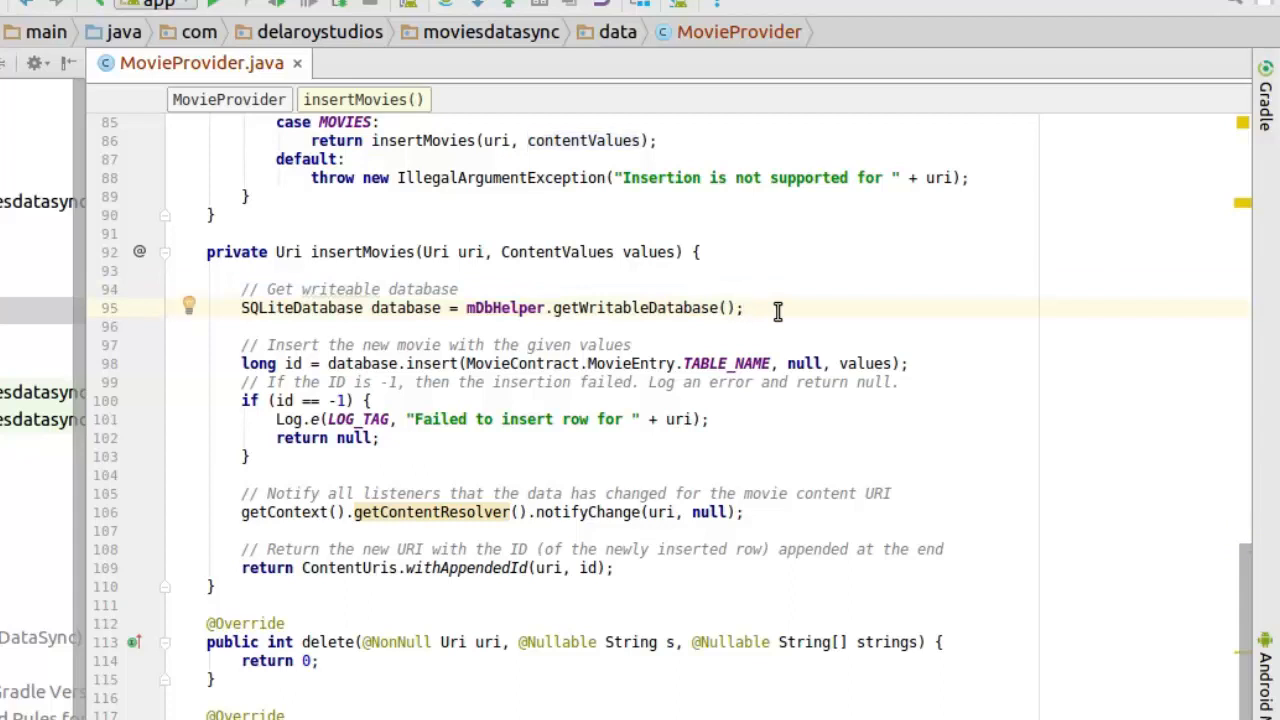
double_click(635, 307)
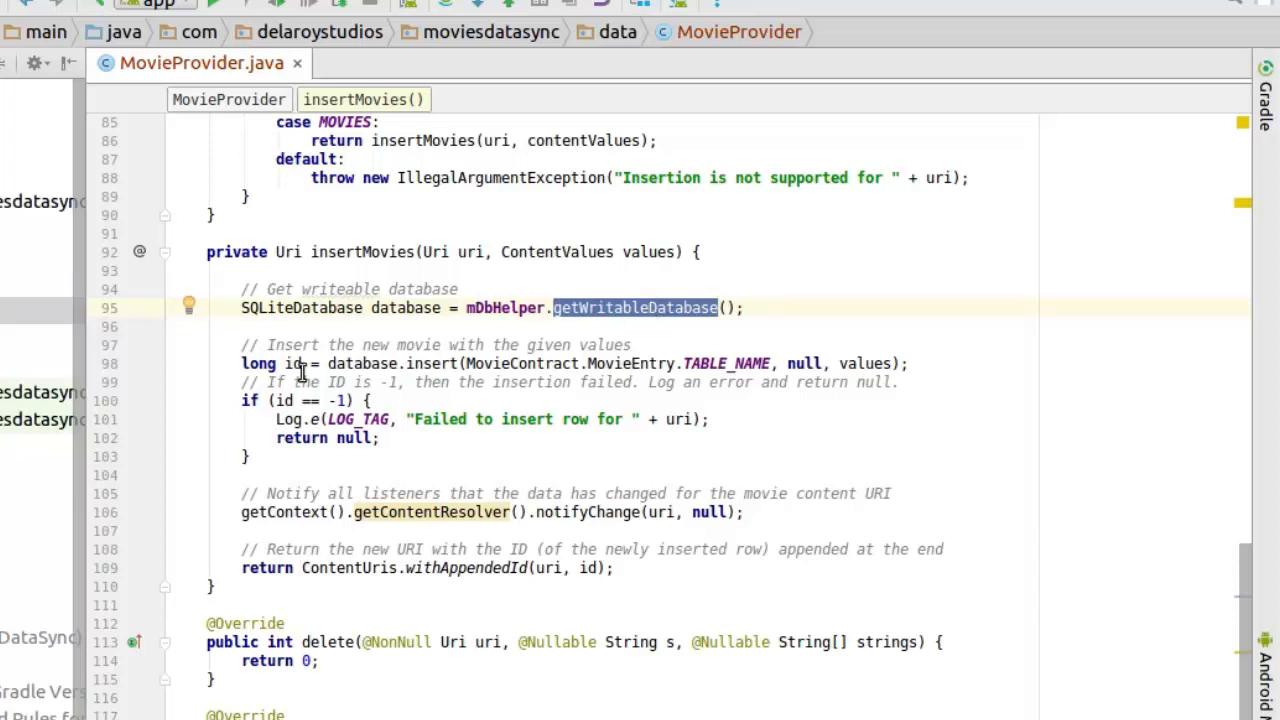
mouse_move(650, 289)
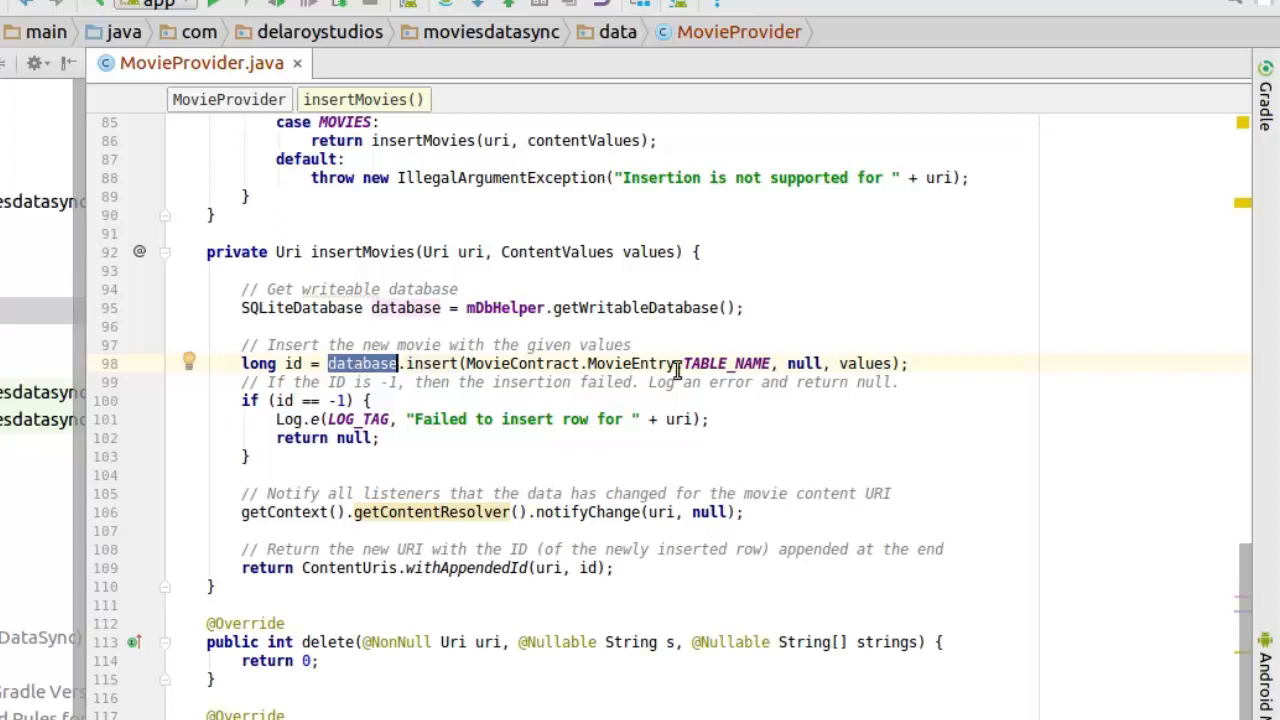
double_click(726, 363)
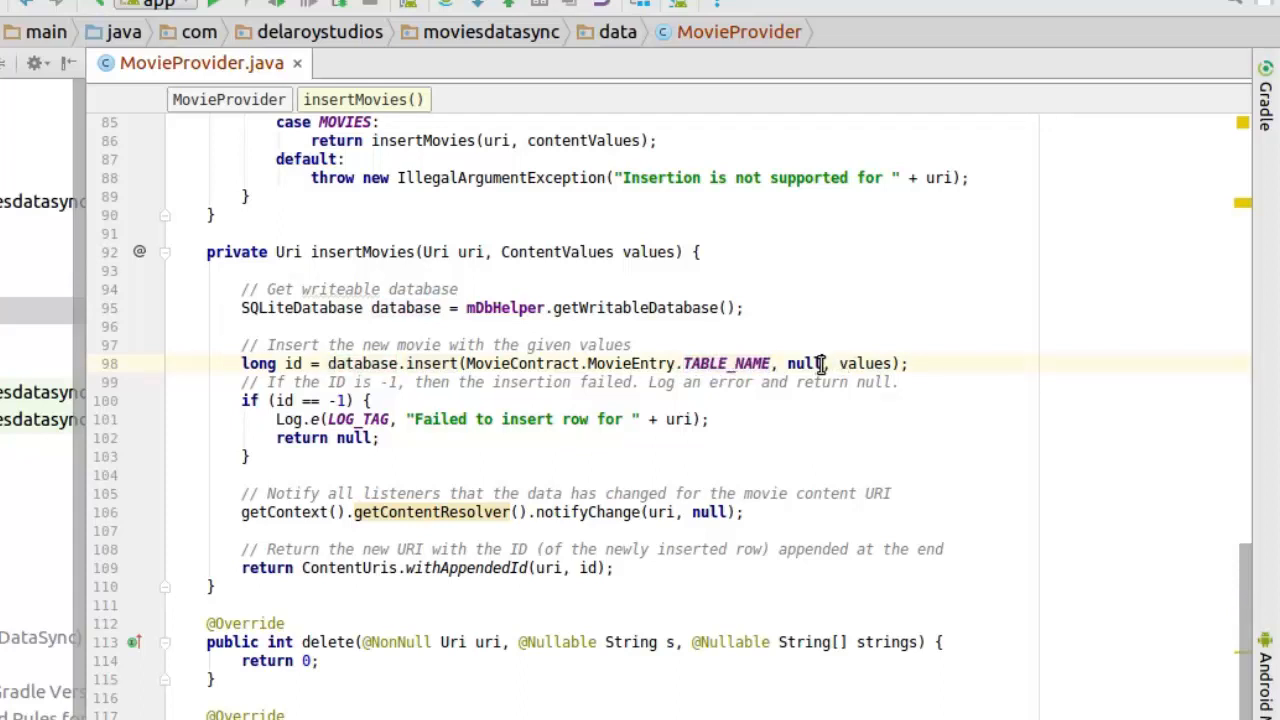
double_click(864, 363)
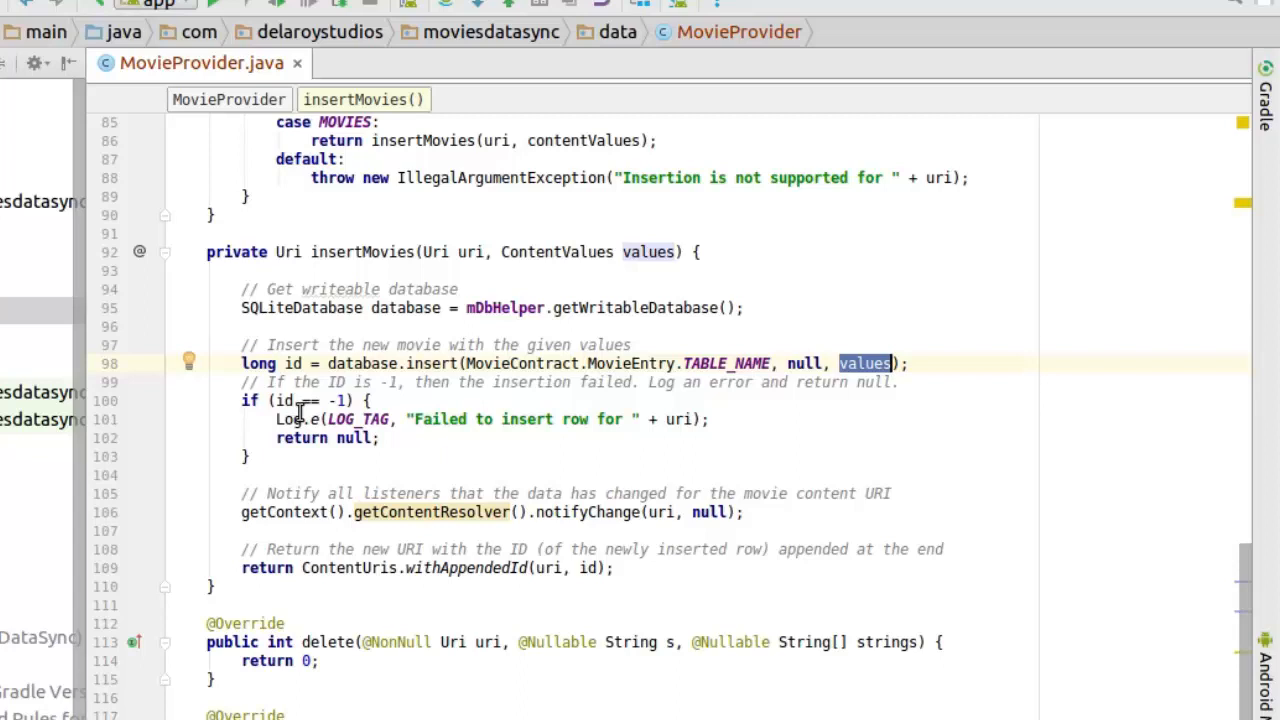
mouse_move(375, 427)
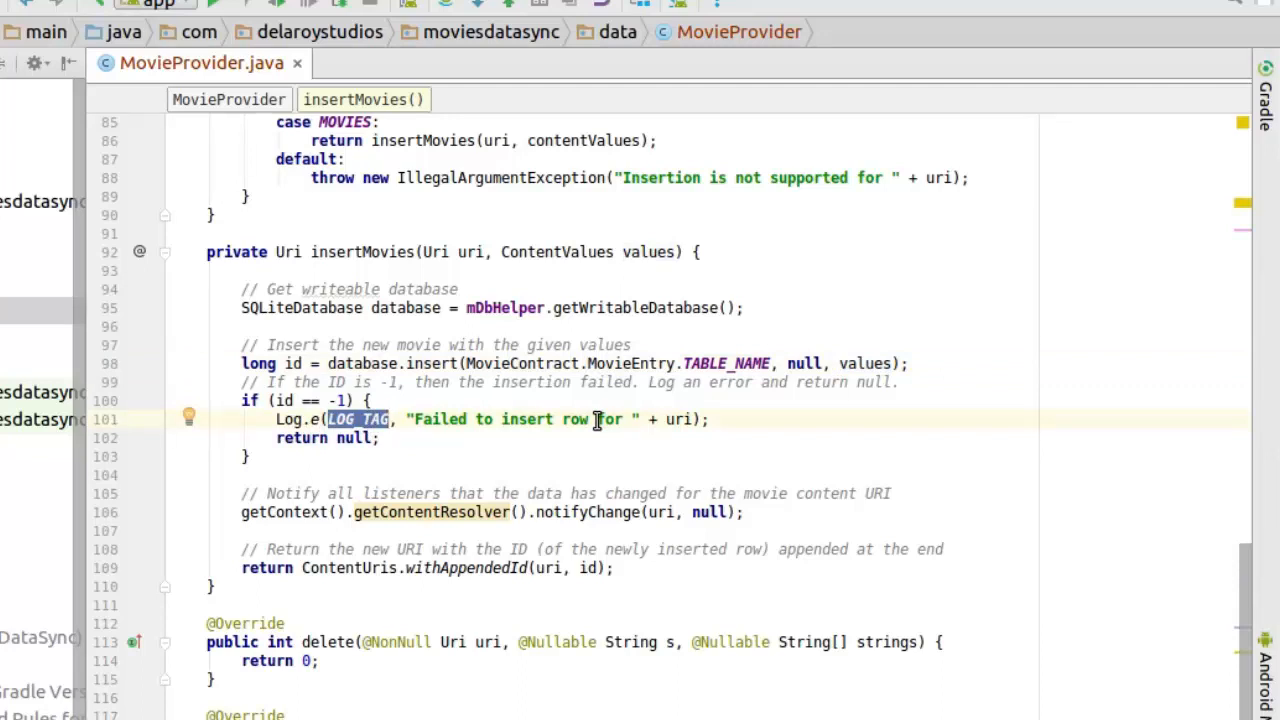
mouse_move(430, 512)
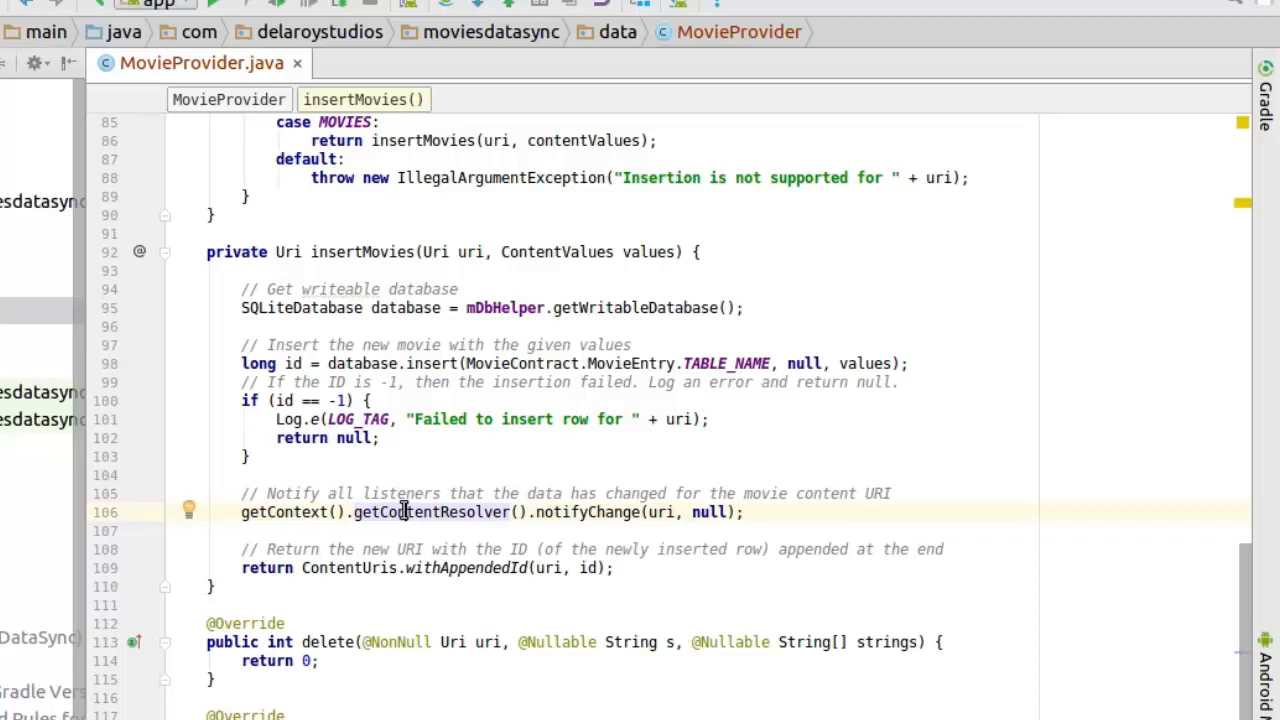
double_click(430, 512)
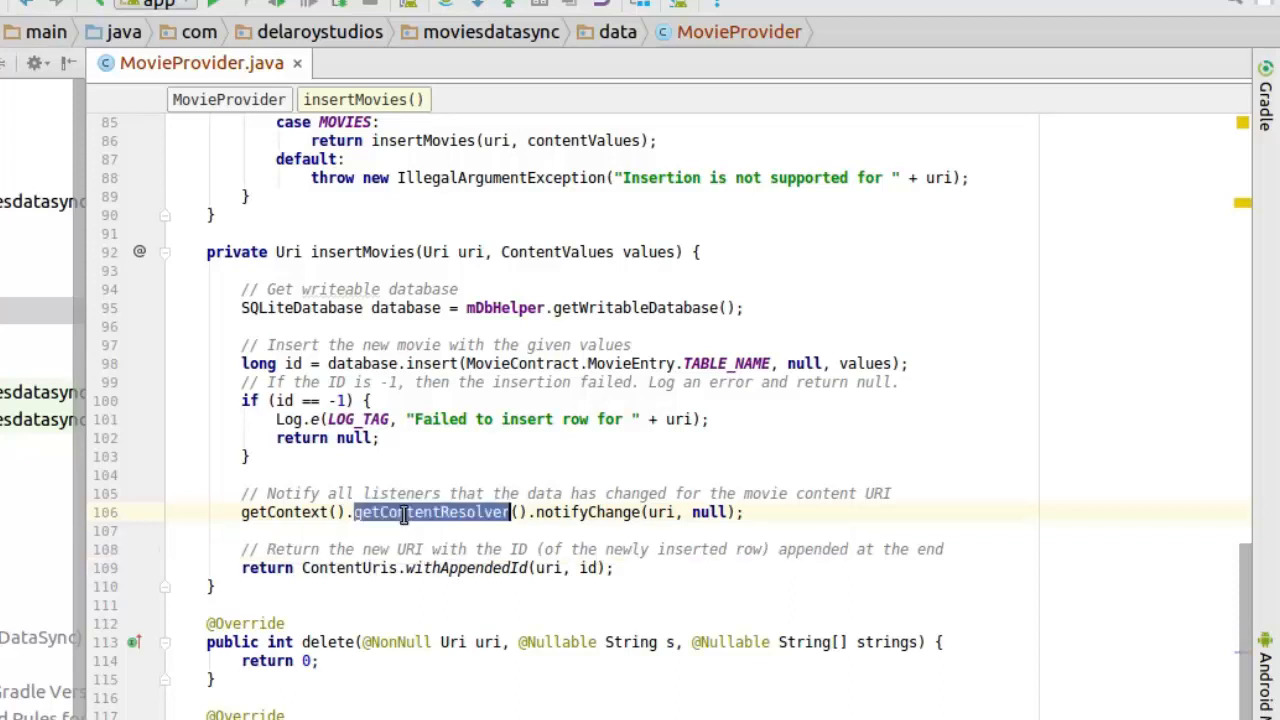
double_click(589, 512)
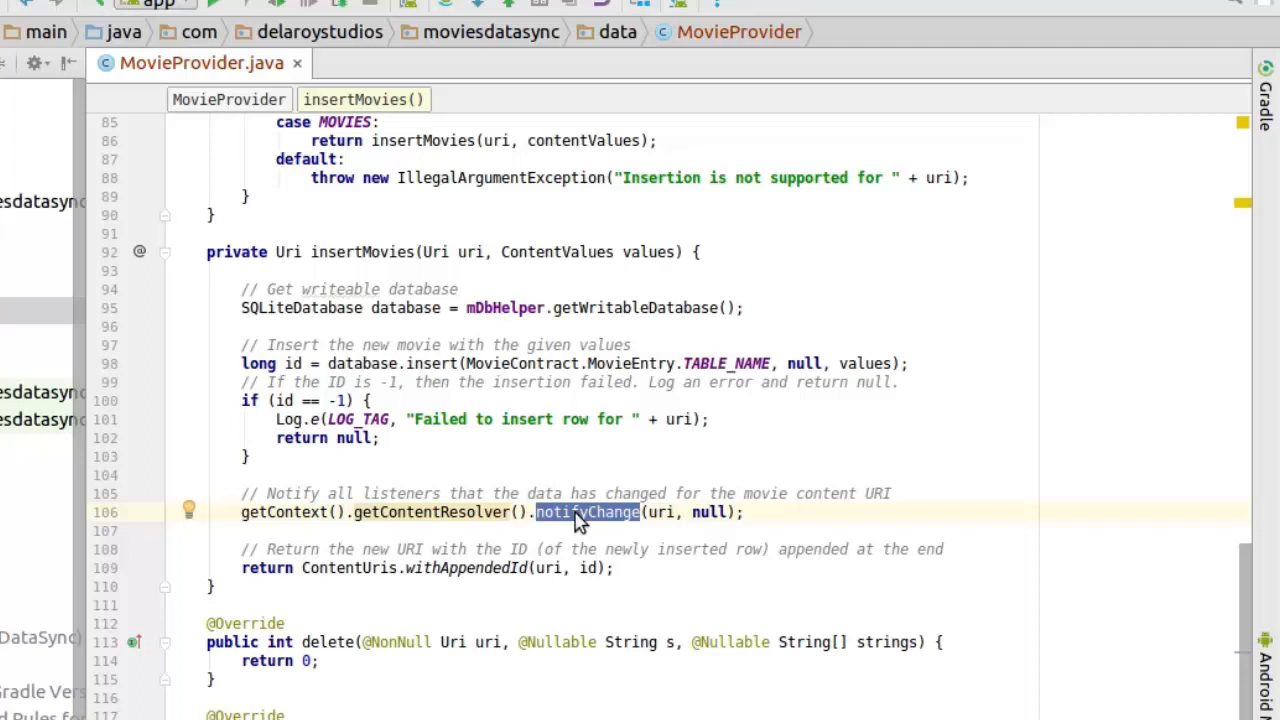
mouse_move(1167, 547)
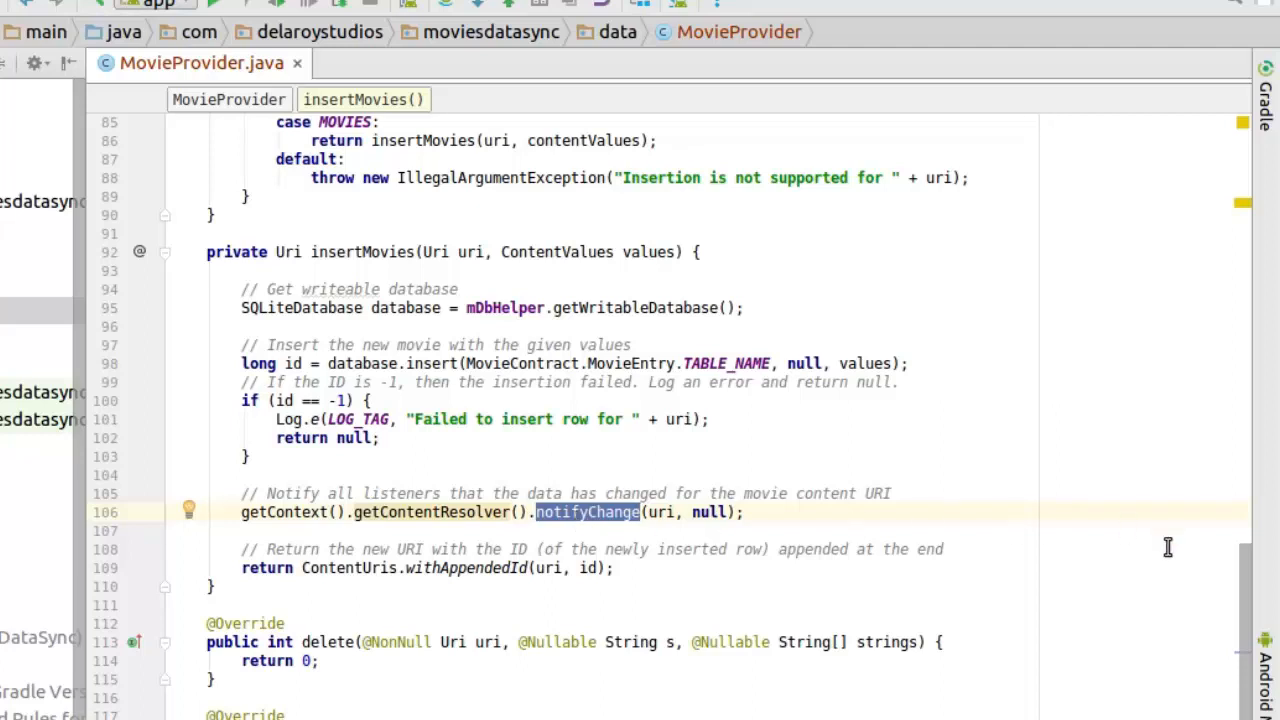
mouse_move(1248, 618)
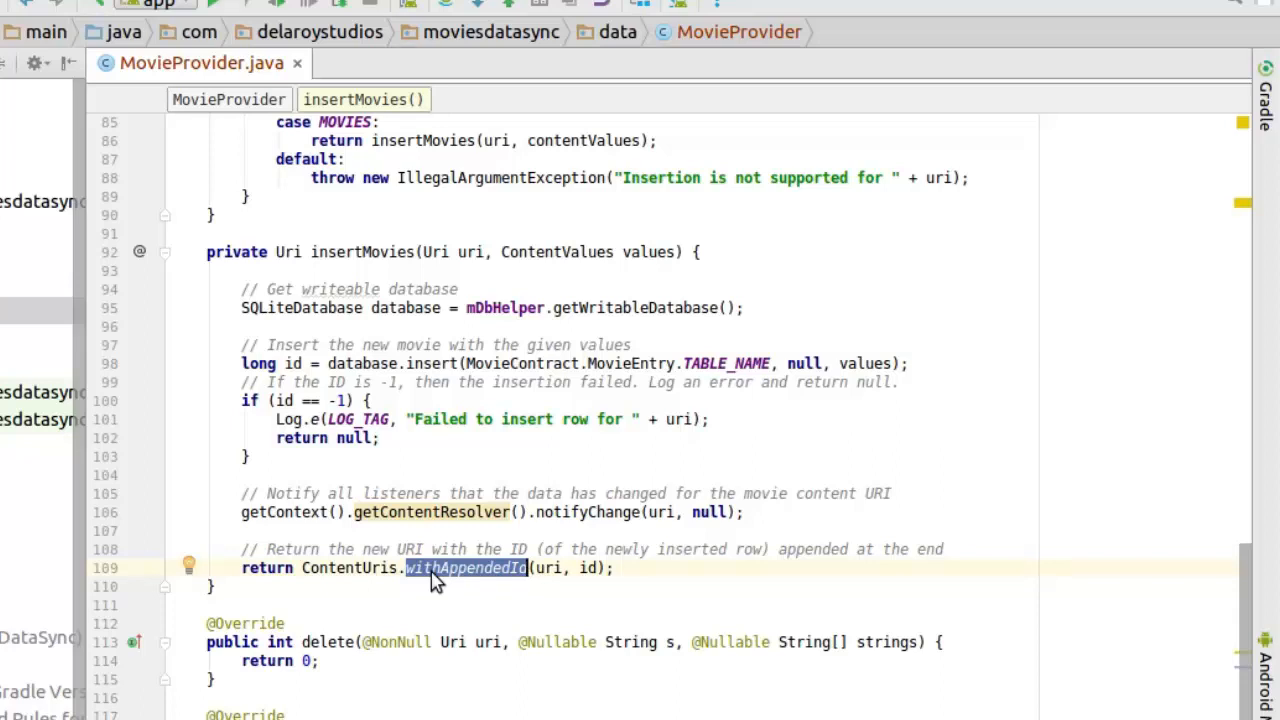
left_click(345, 568)
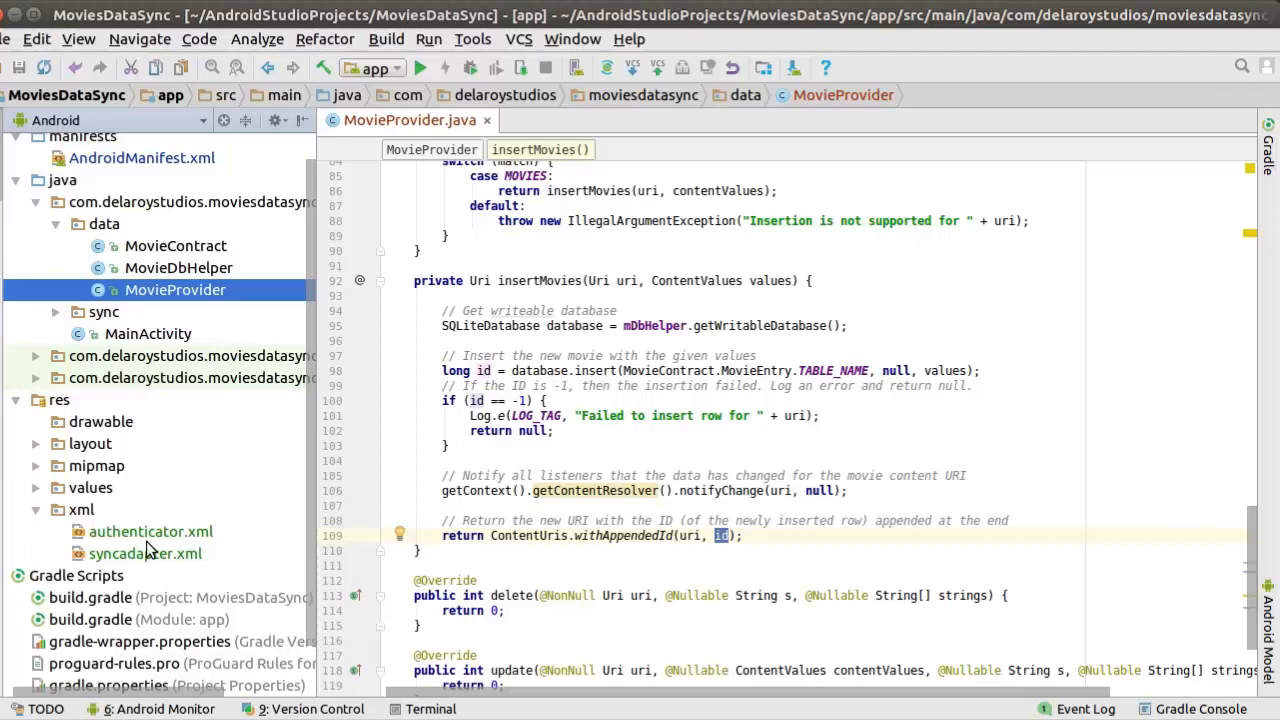
double_click(151, 531)
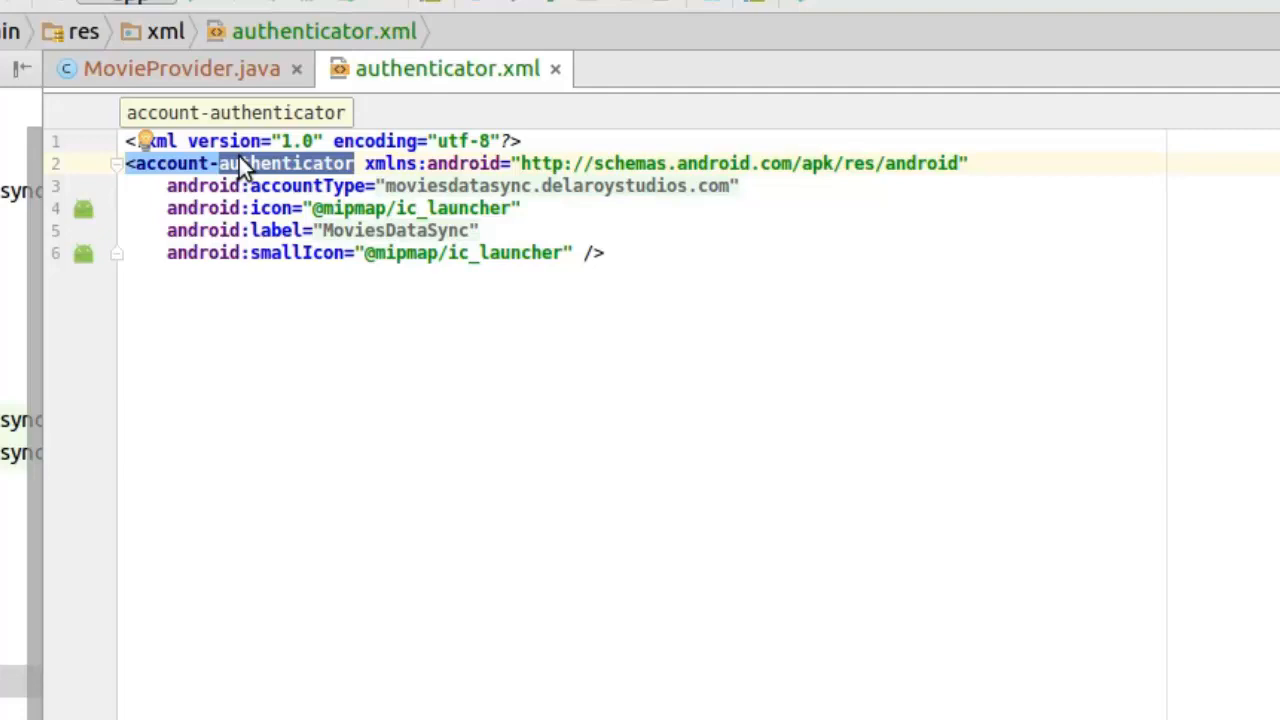
double_click(300, 185)
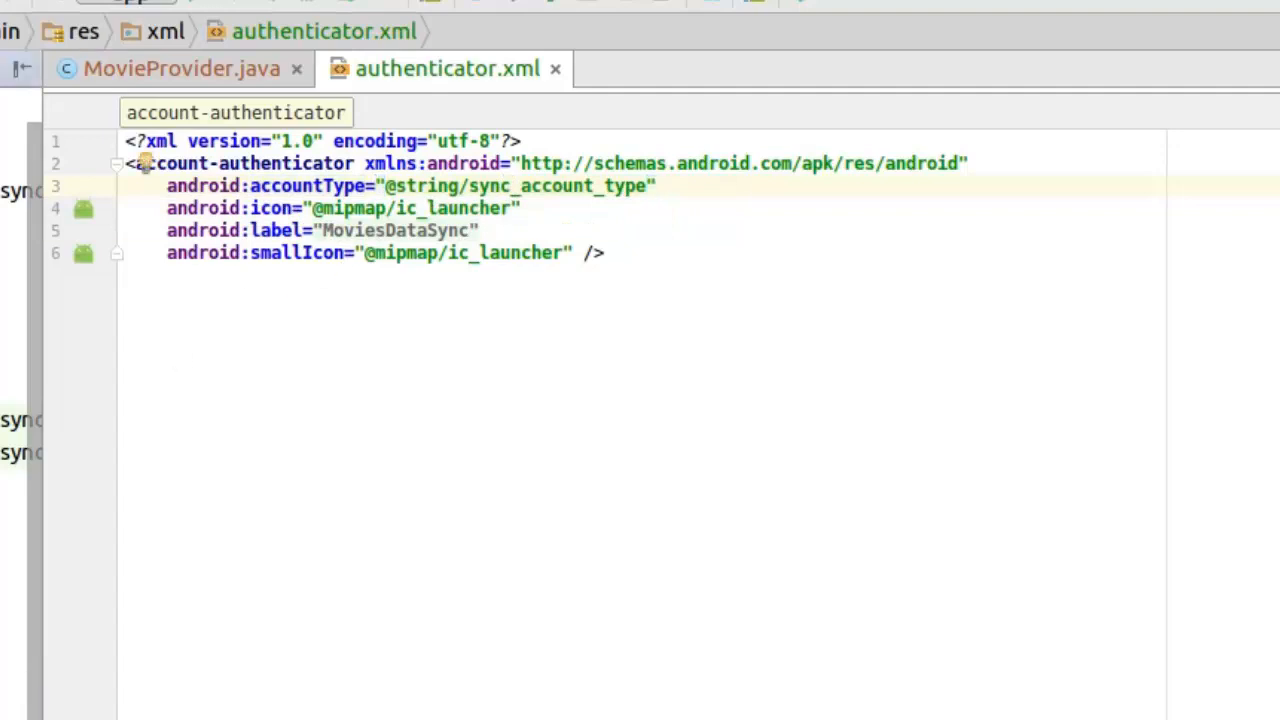
left_click(670, 68)
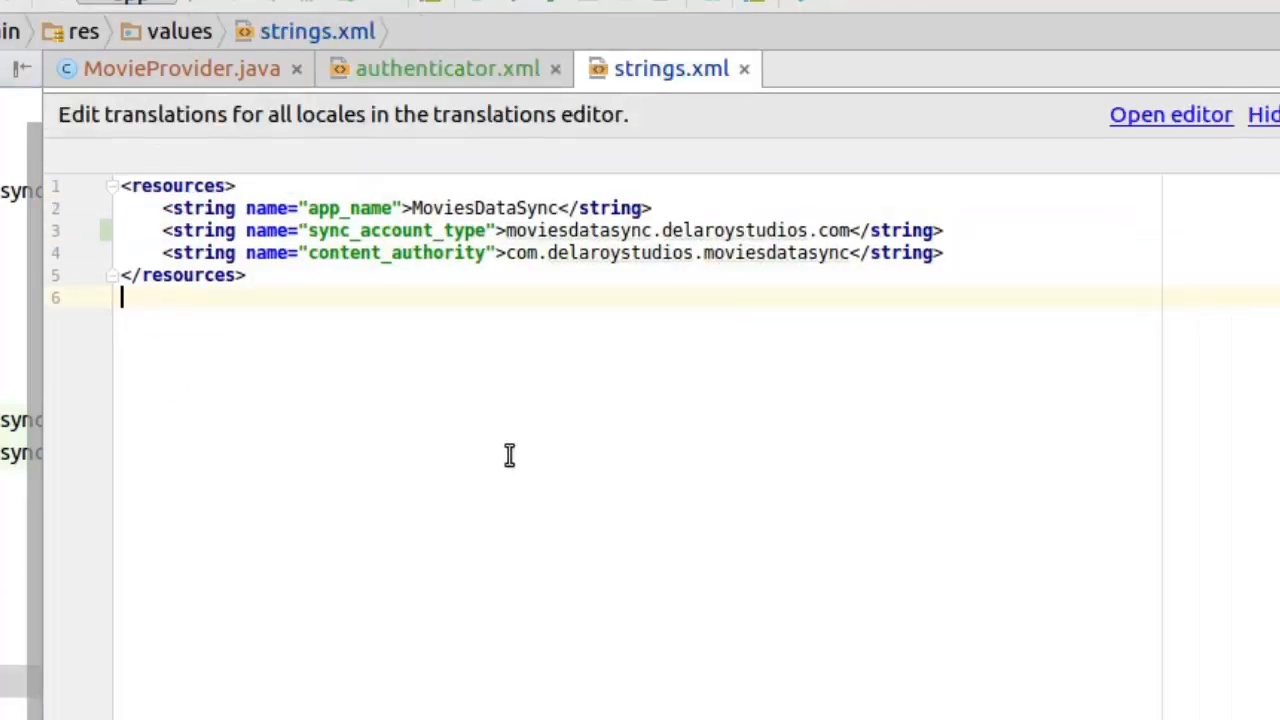
double_click(395, 230)
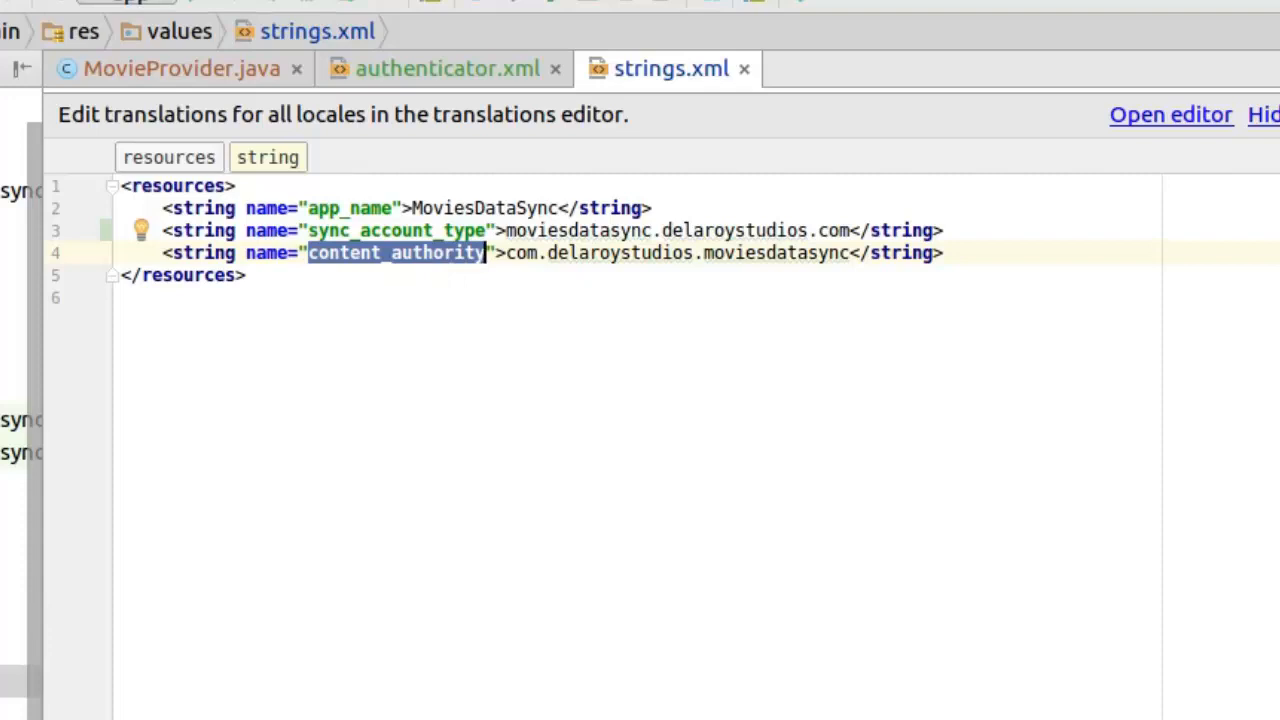
left_click(447, 68)
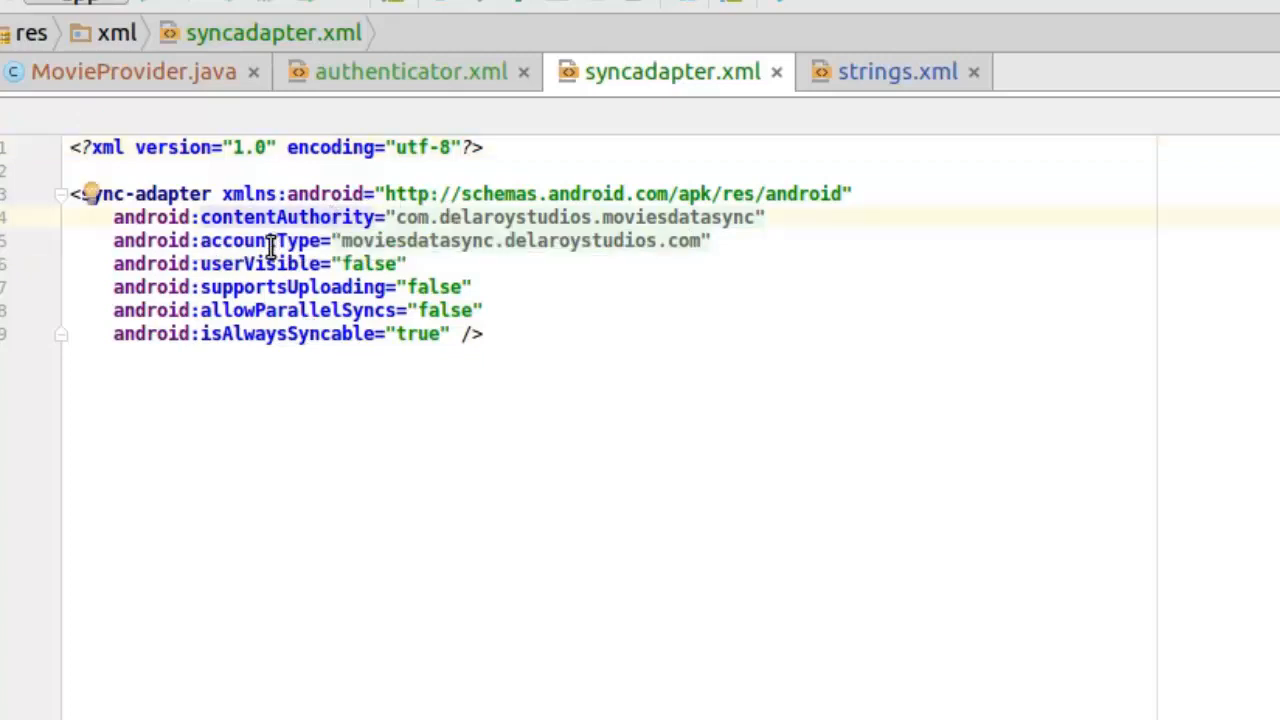
double_click(259, 263)
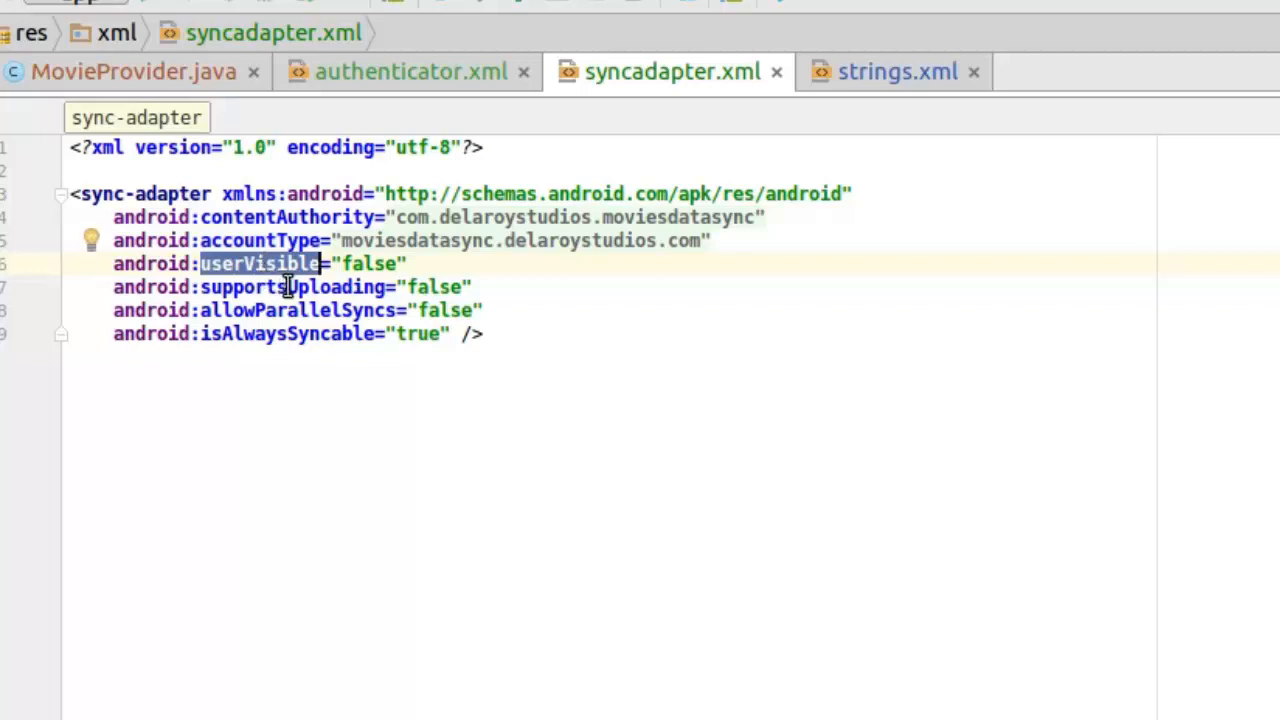
double_click(290, 287)
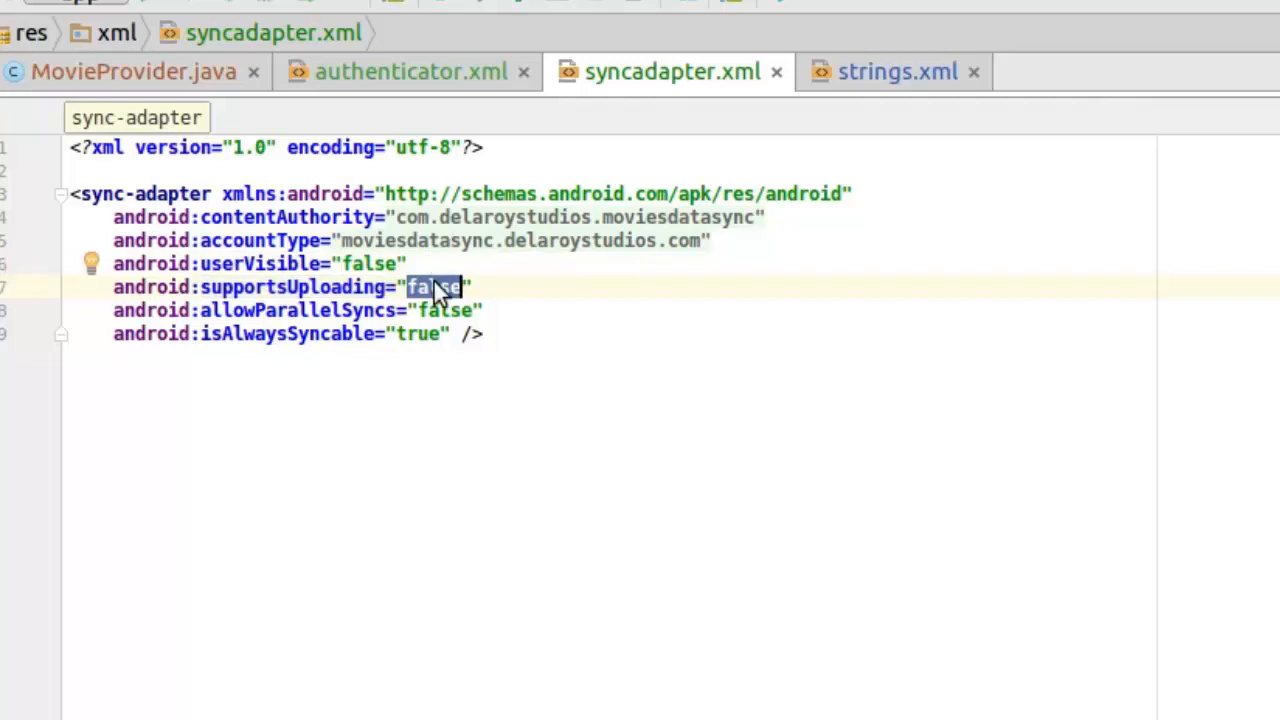
double_click(297, 309)
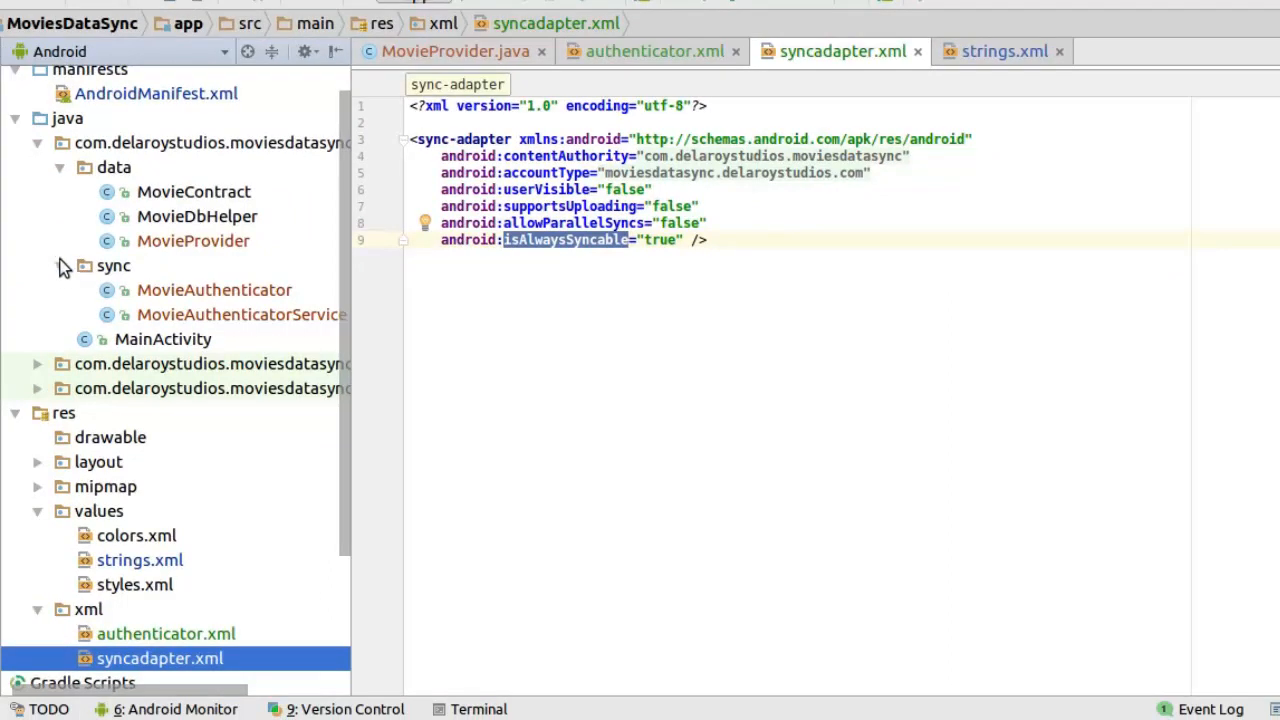
left_click(214, 290)
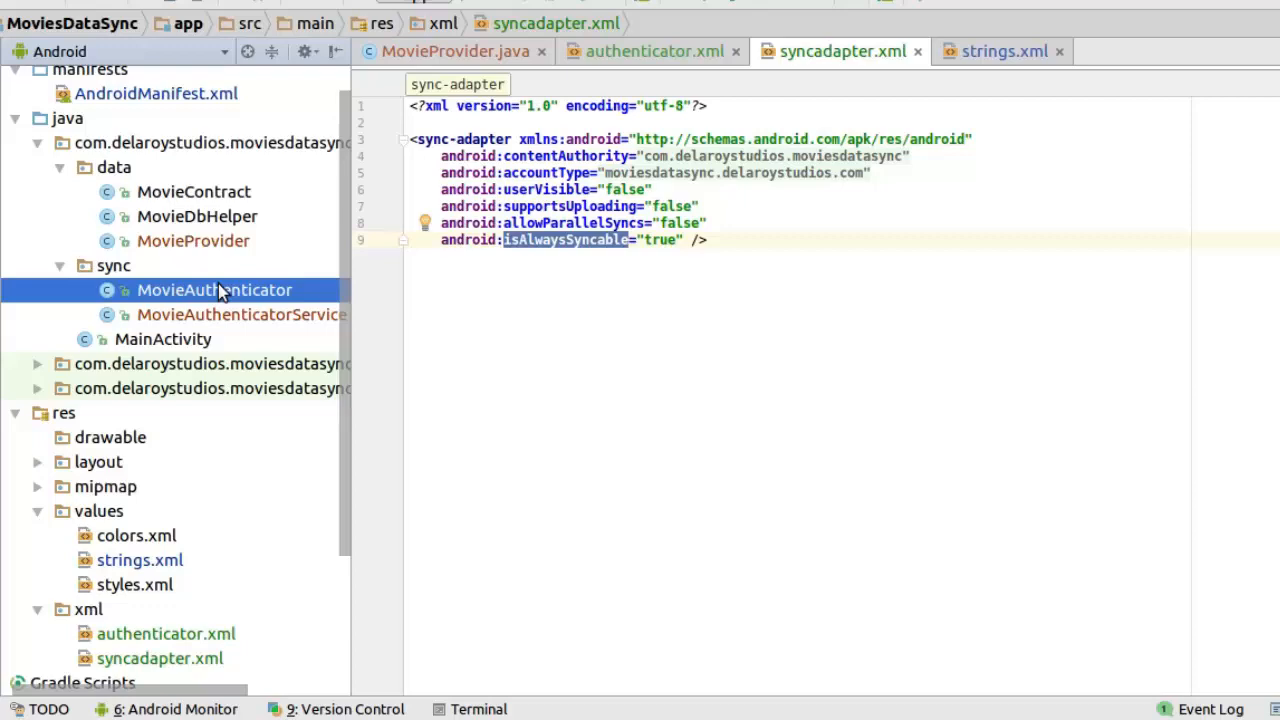
Step: Review MovieAuthenticator's overridden methods, including addAccount's Bundle parameter and confirmCredentials
double_click(214, 290)
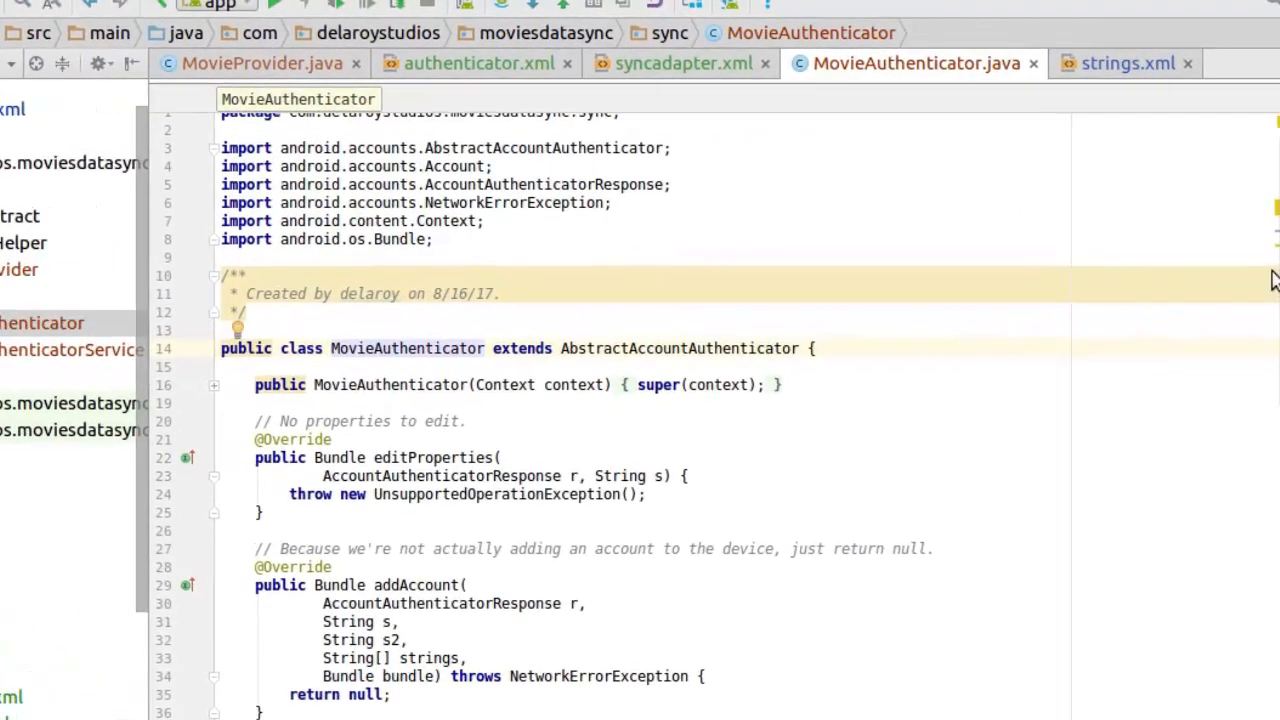
scroll("down", 3)
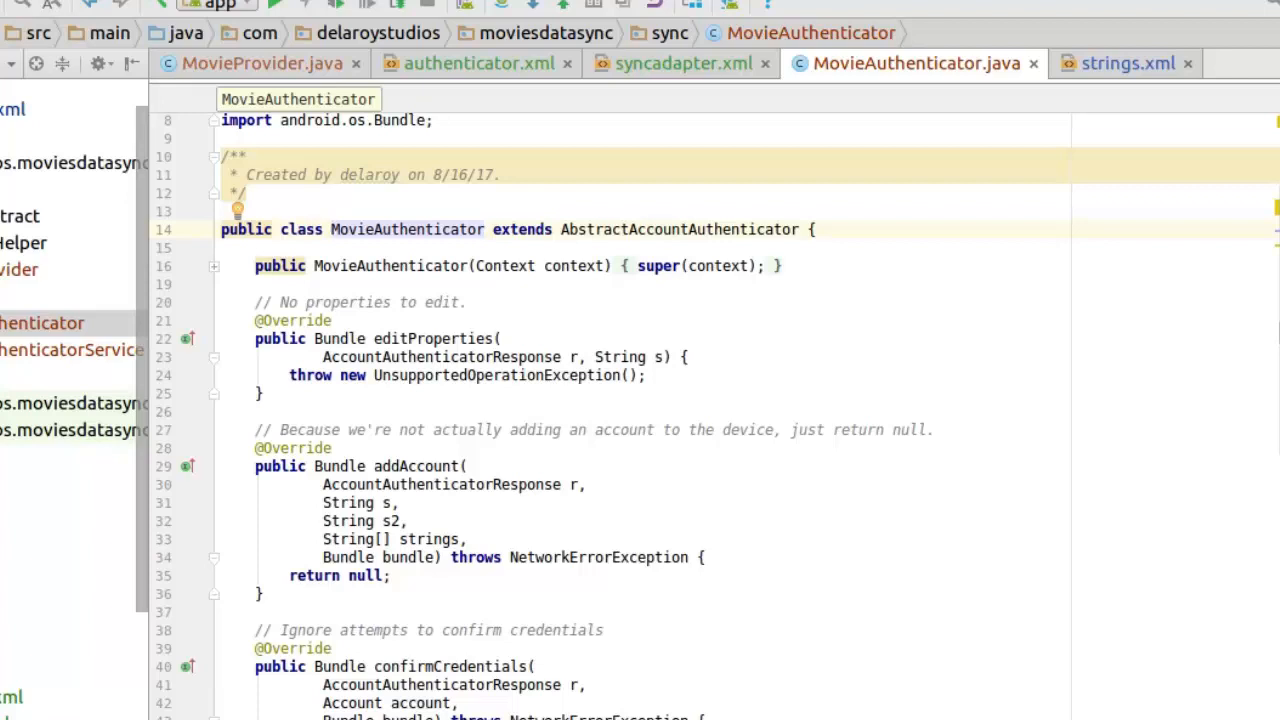
mouse_move(690, 271)
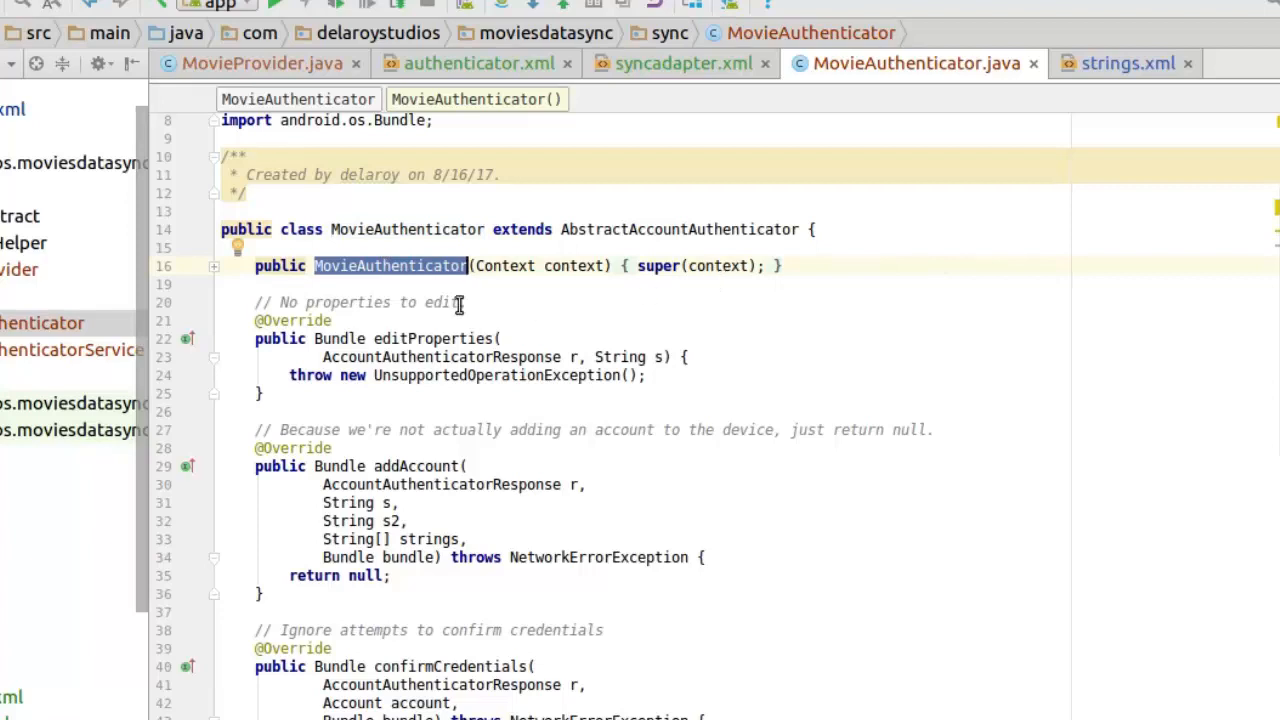
mouse_move(539, 328)
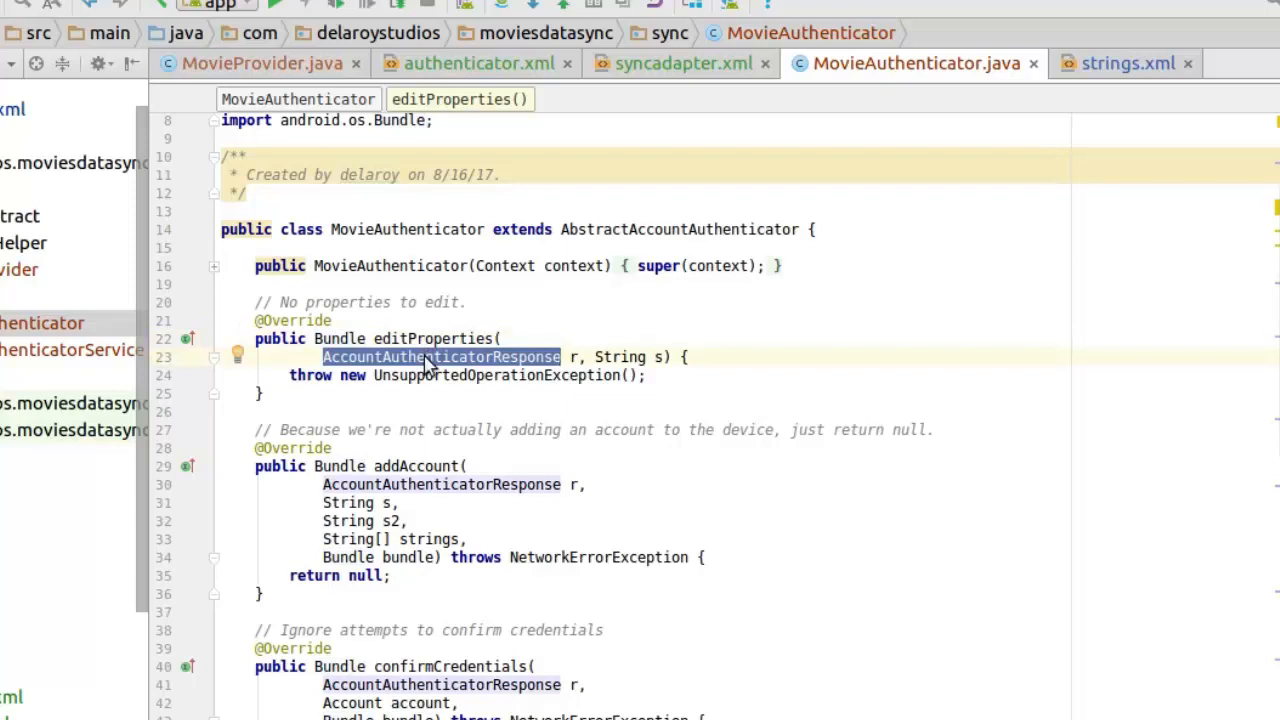
mouse_move(335, 438)
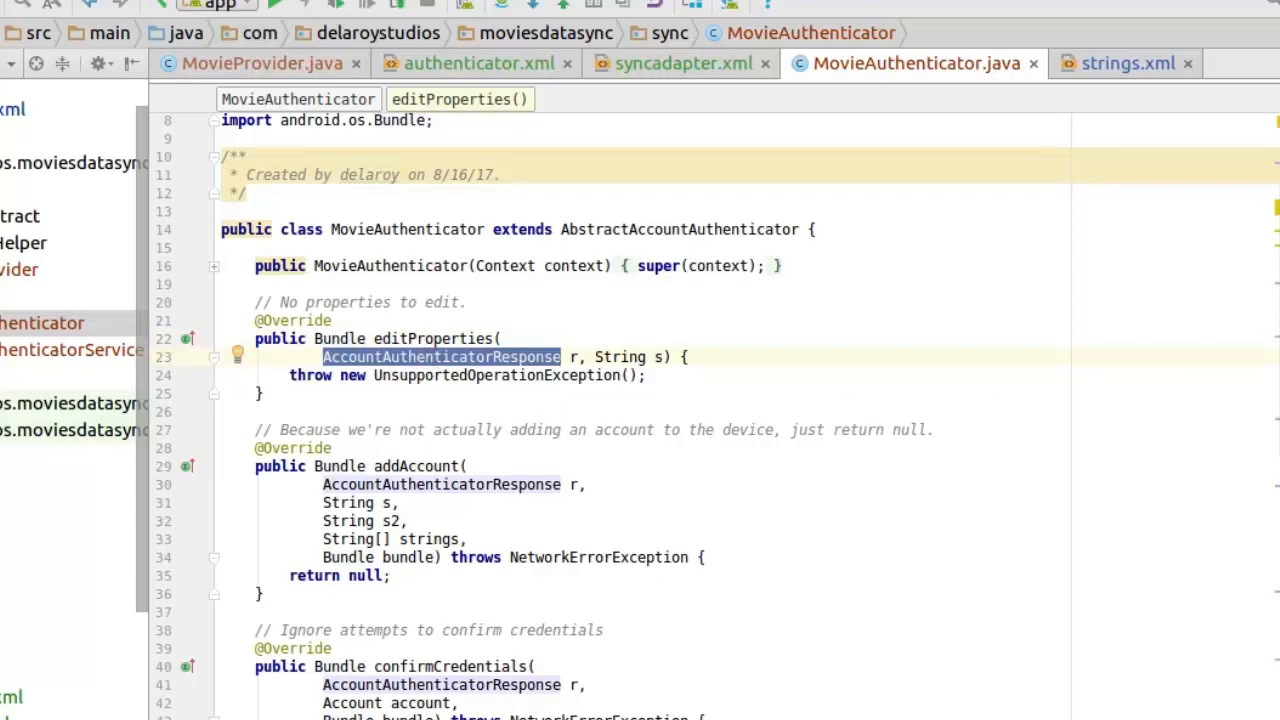
scroll("down", 3)
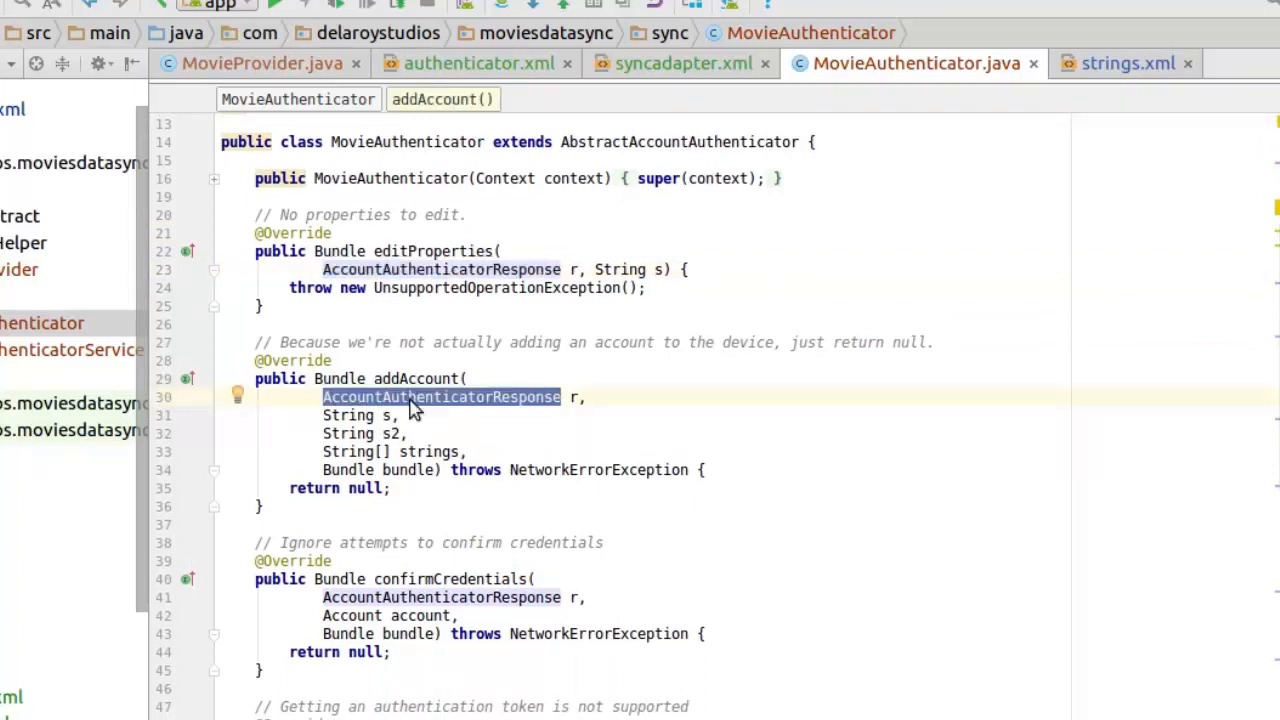
left_click(347, 415)
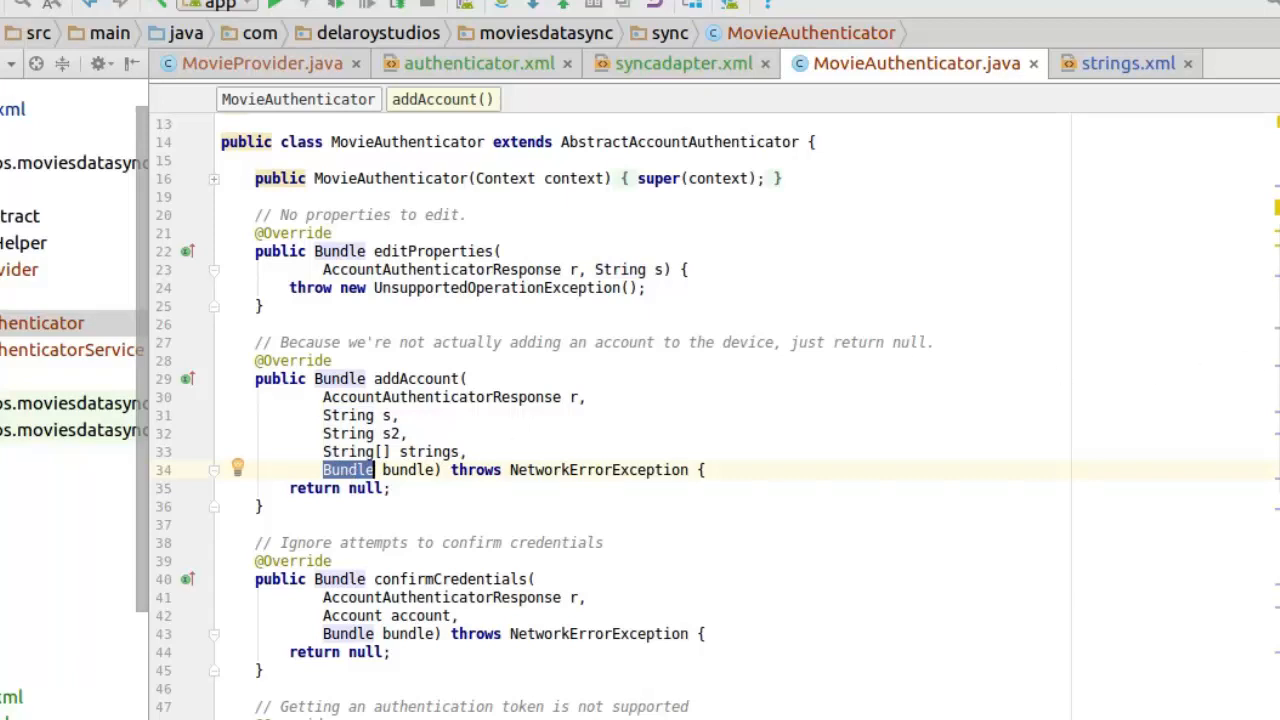
scroll("down", 3)
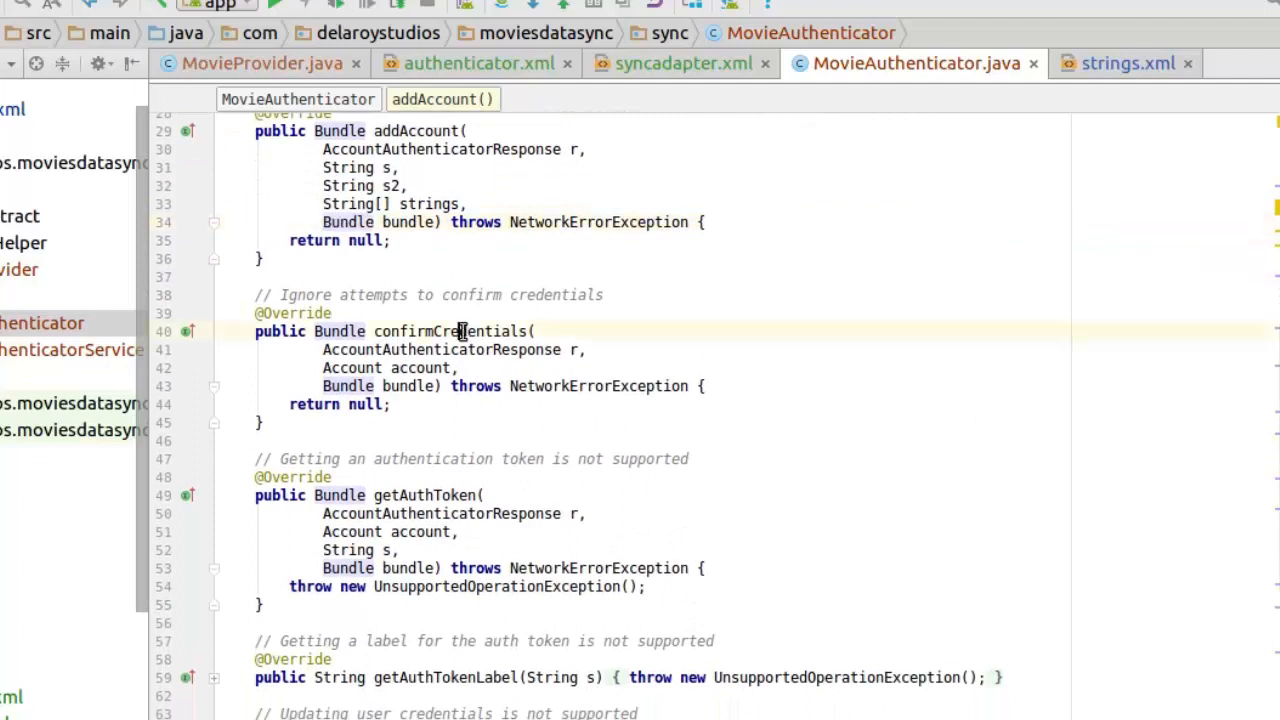
left_click(459, 331)
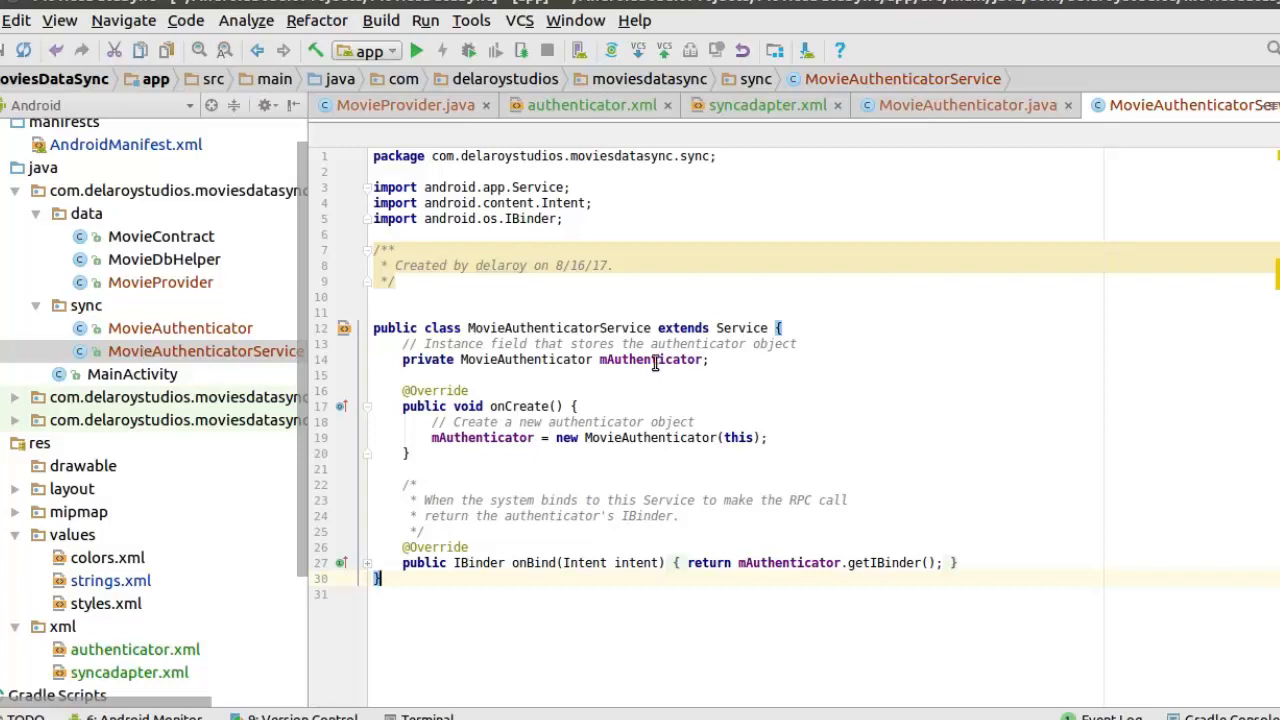
double_click(650, 359)
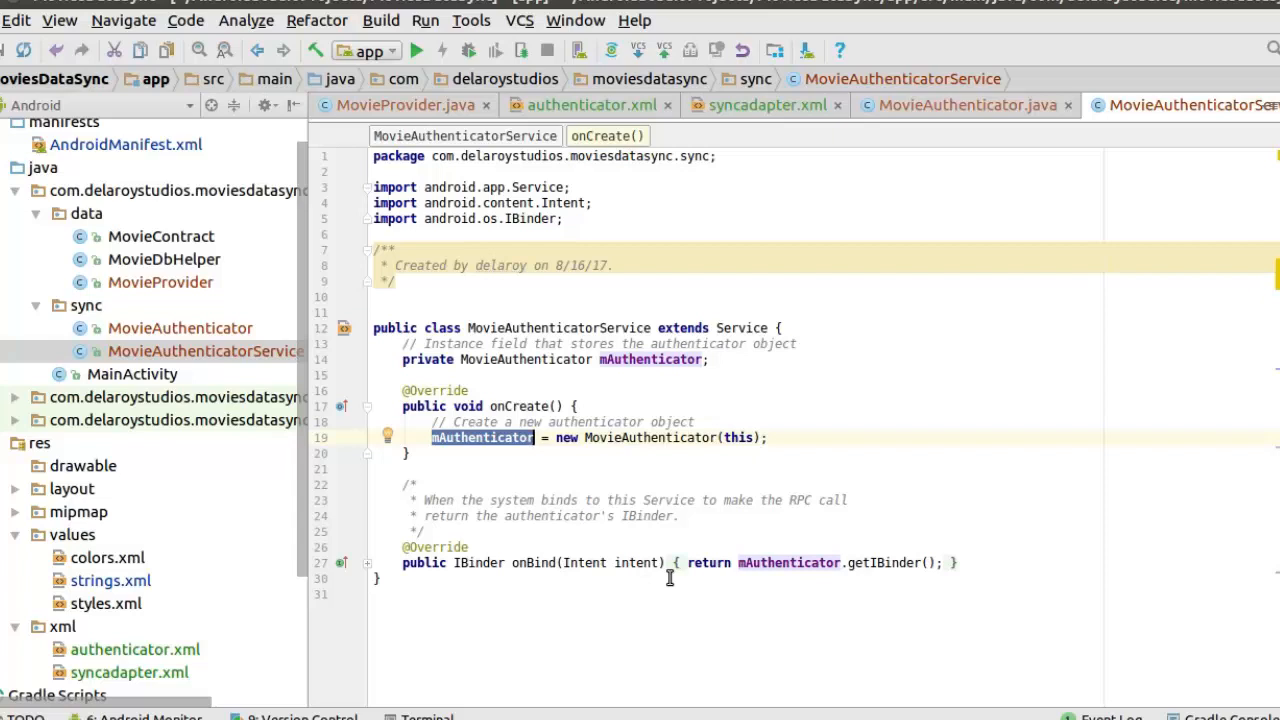
mouse_move(812, 562)
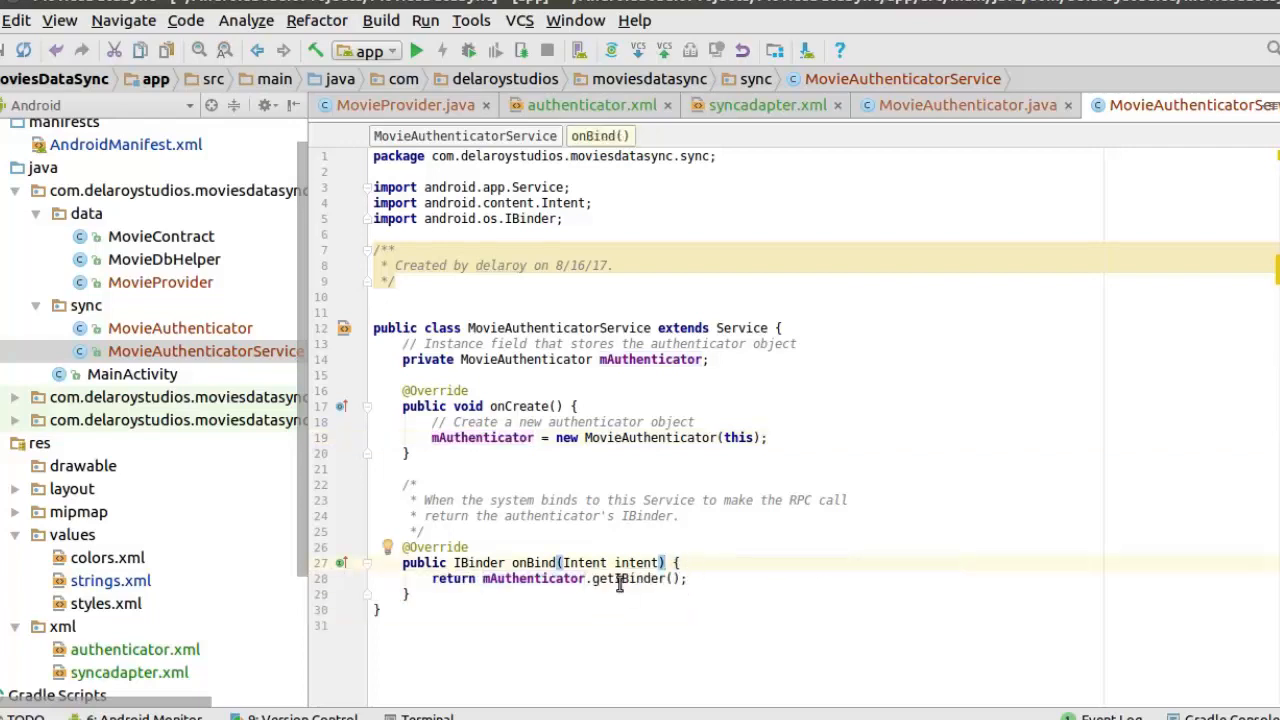
double_click(627, 578)
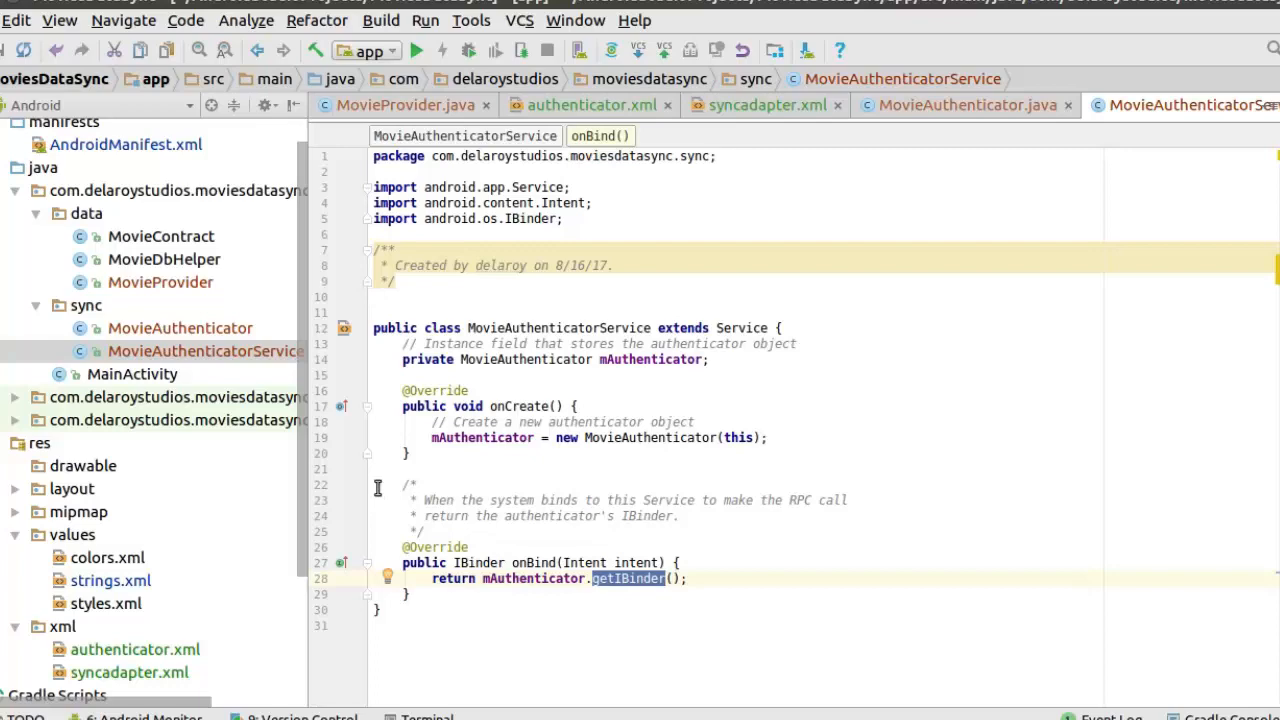
mouse_move(305, 375)
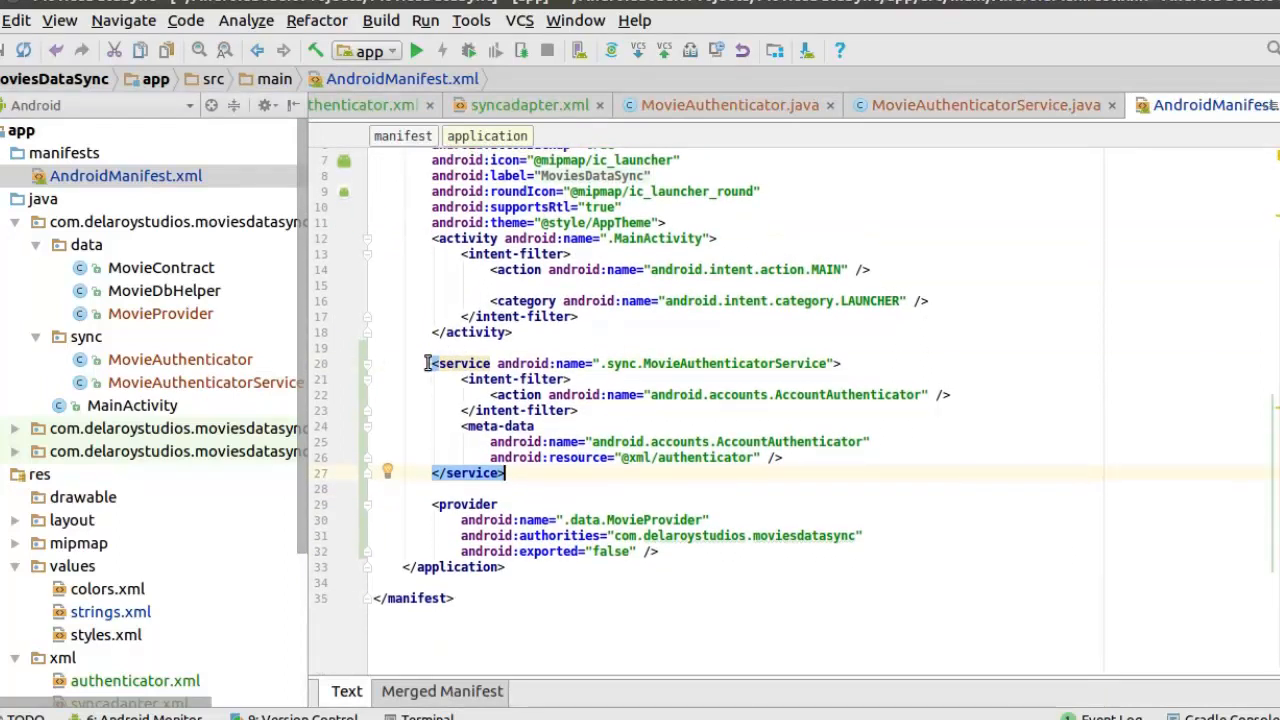
Step: Select the MovieAuthenticatorService declaration and highlight the xml folder in its meta-data resource
left_click_drag(432, 363, 552, 488)
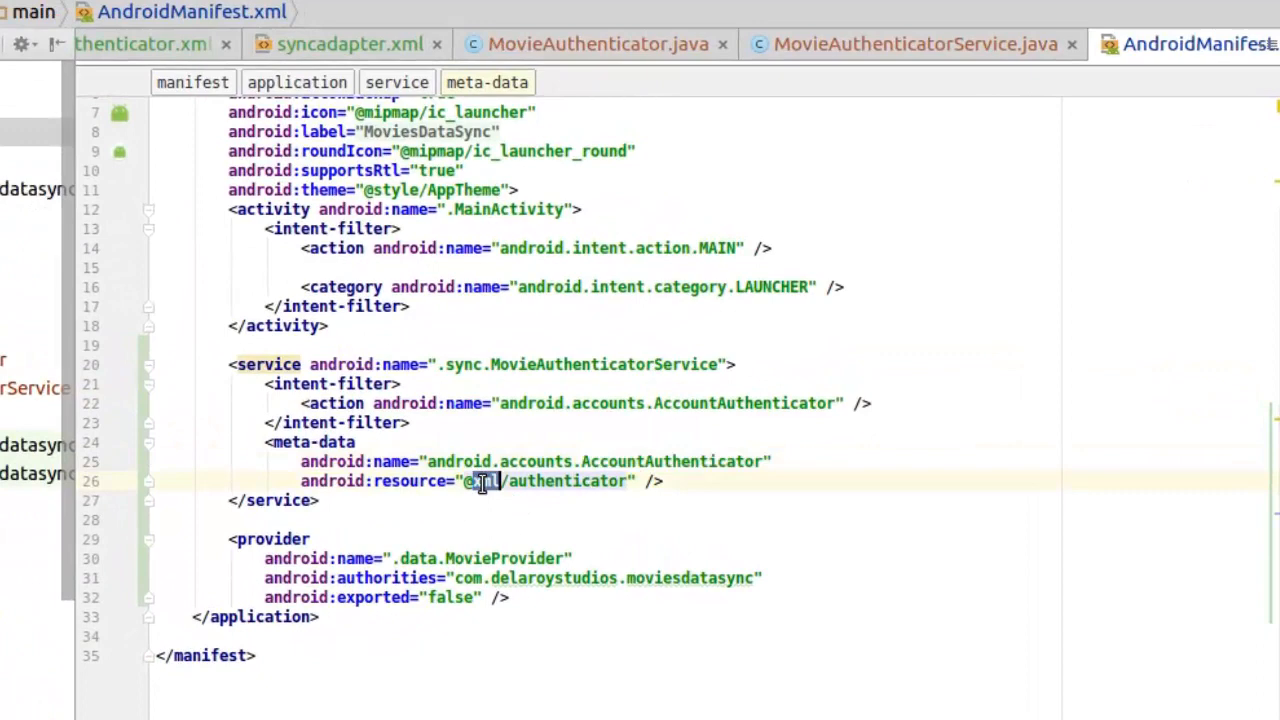
double_click(566, 481)
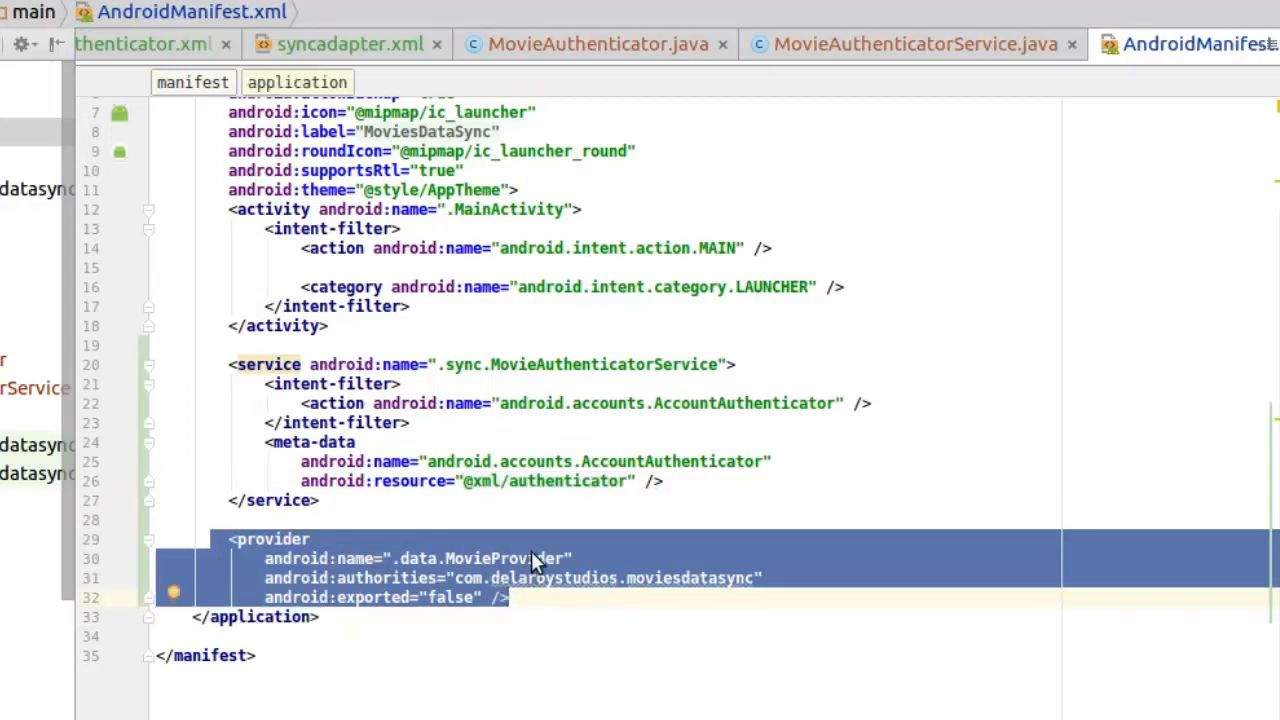
double_click(503, 558)
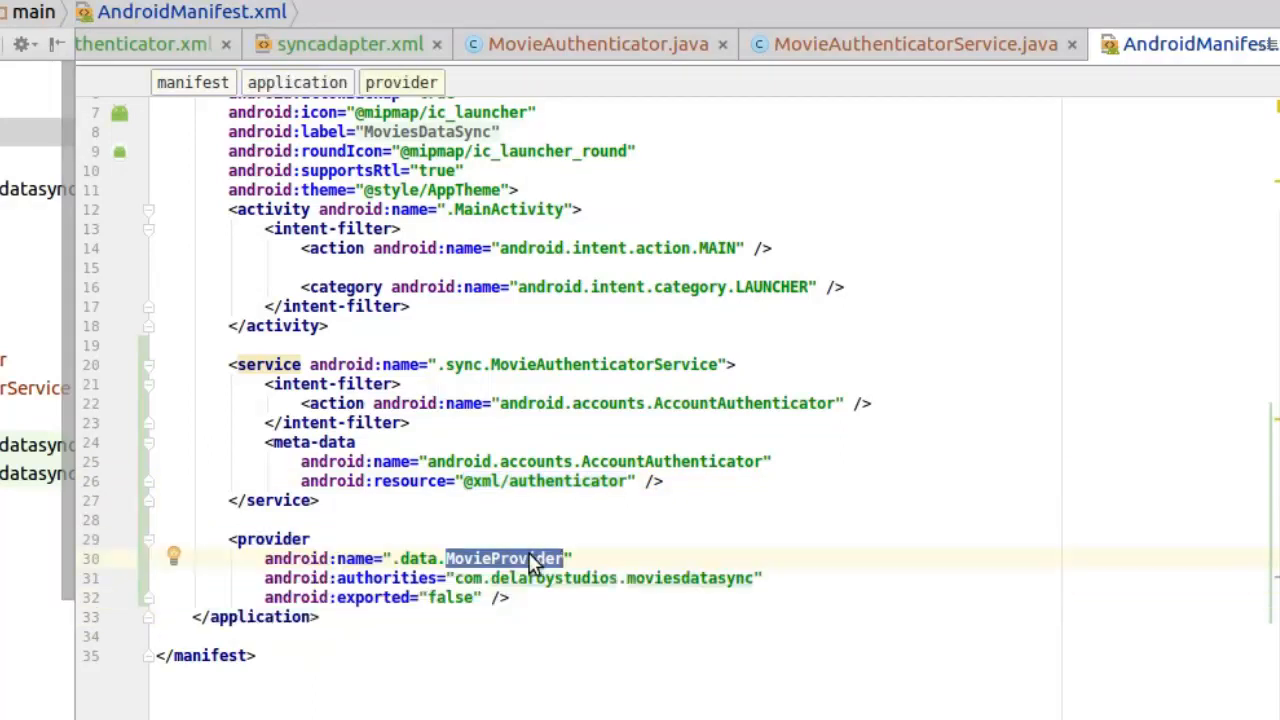